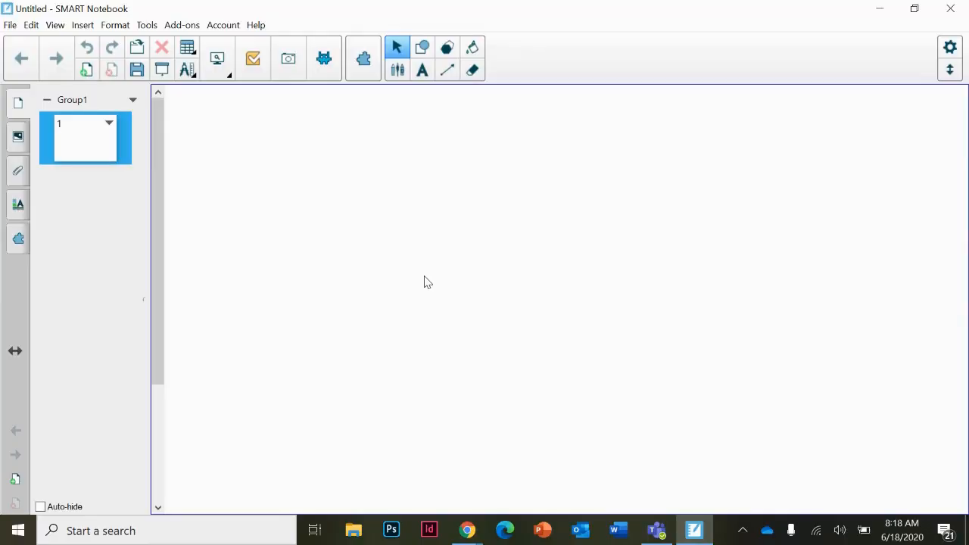
mouse_move(354, 149)
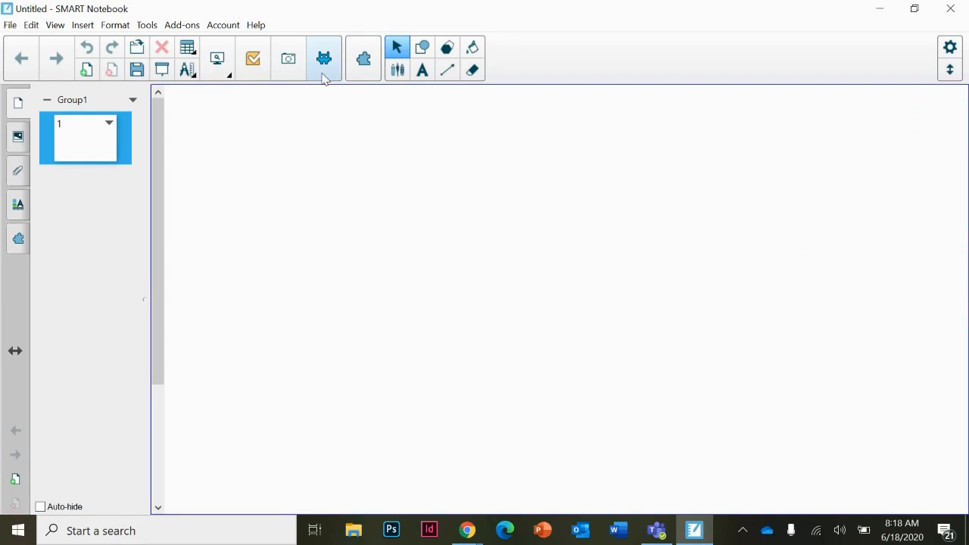
Step: Bring up the lesson activity chooser and scroll down to Rank Order and Response
left_click(324, 58)
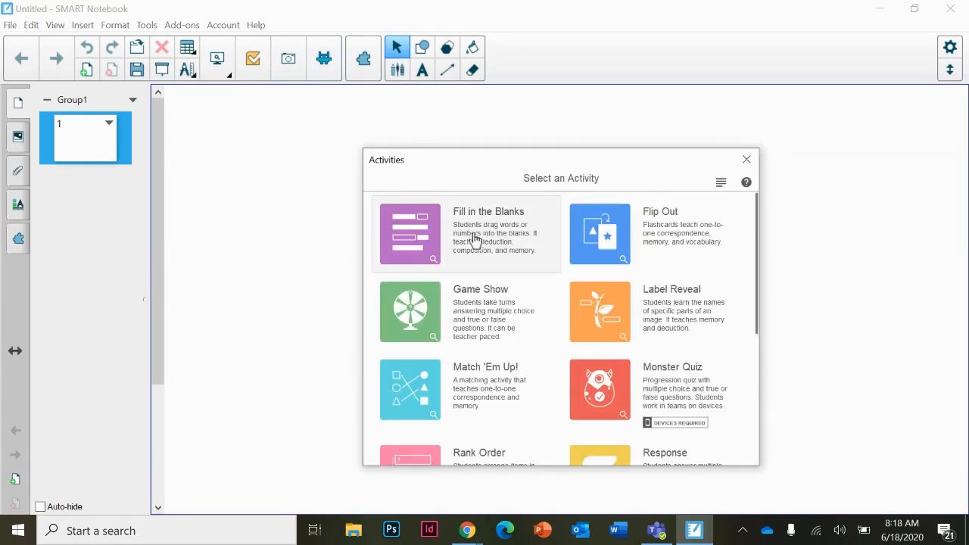
mouse_move(636, 229)
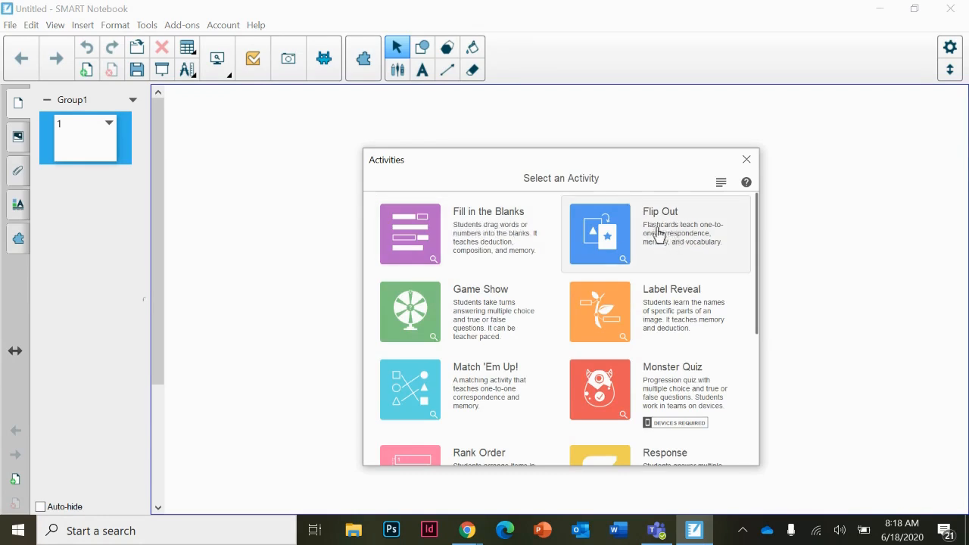
mouse_move(656, 297)
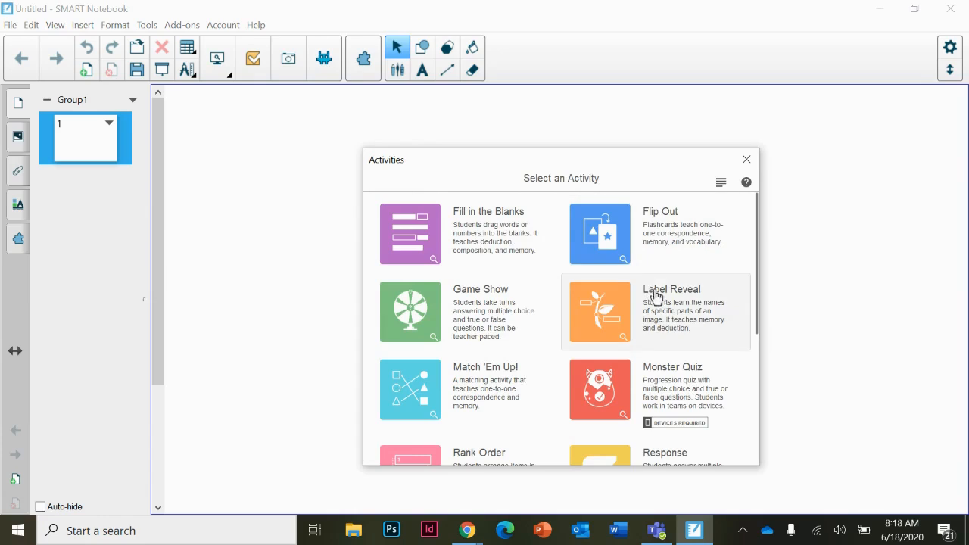
mouse_move(594, 371)
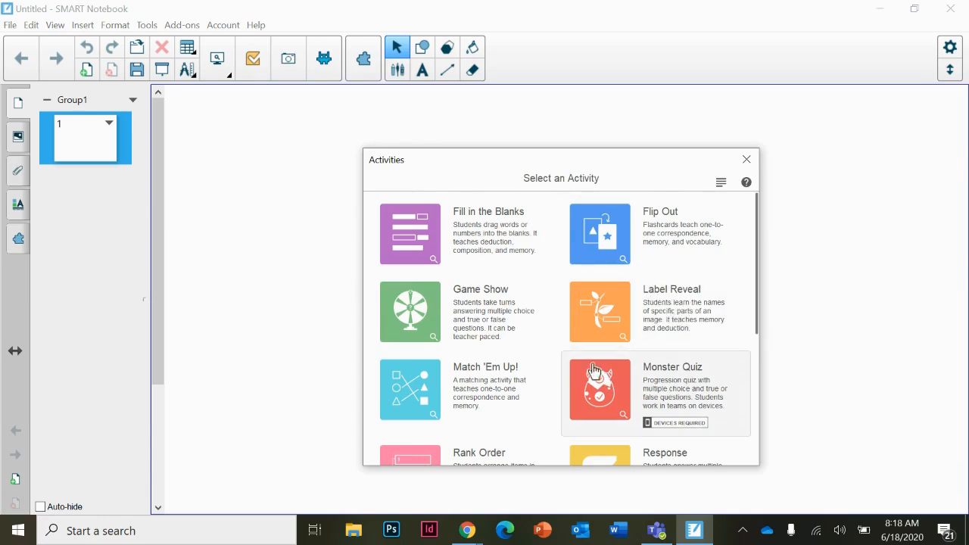
scroll("down", 3)
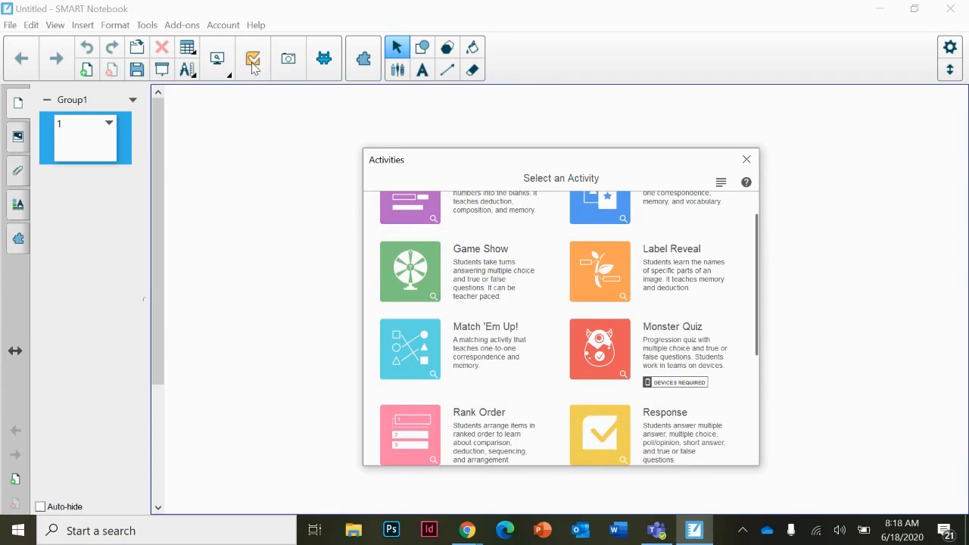
mouse_move(644, 354)
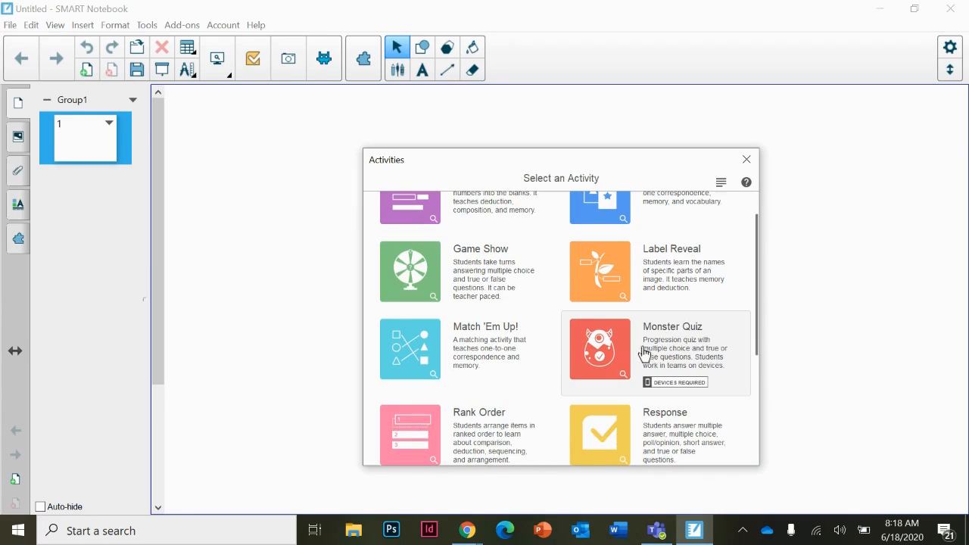
mouse_move(671, 355)
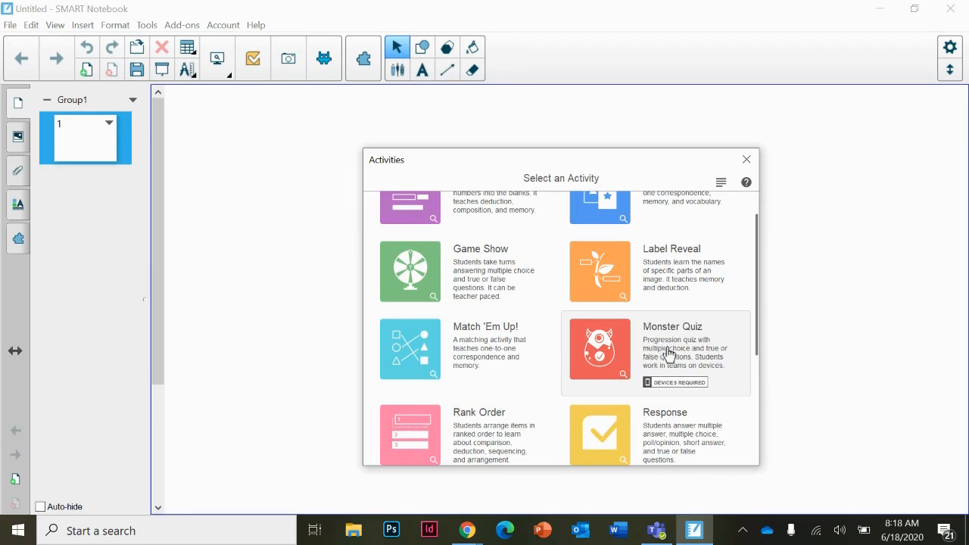
Step: Start a Monster Quiz with a multiple-choice first question reading 'What are'
left_click(599, 352)
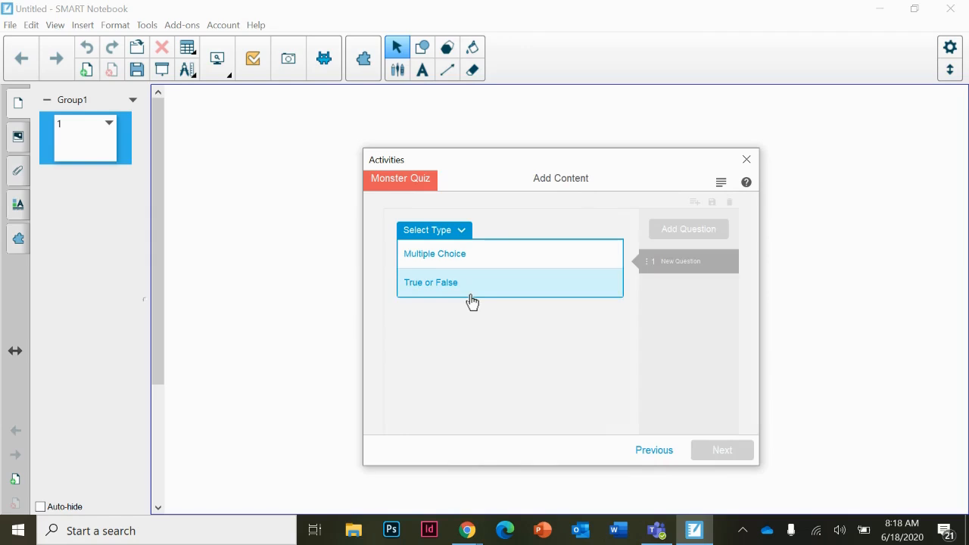
mouse_move(446, 305)
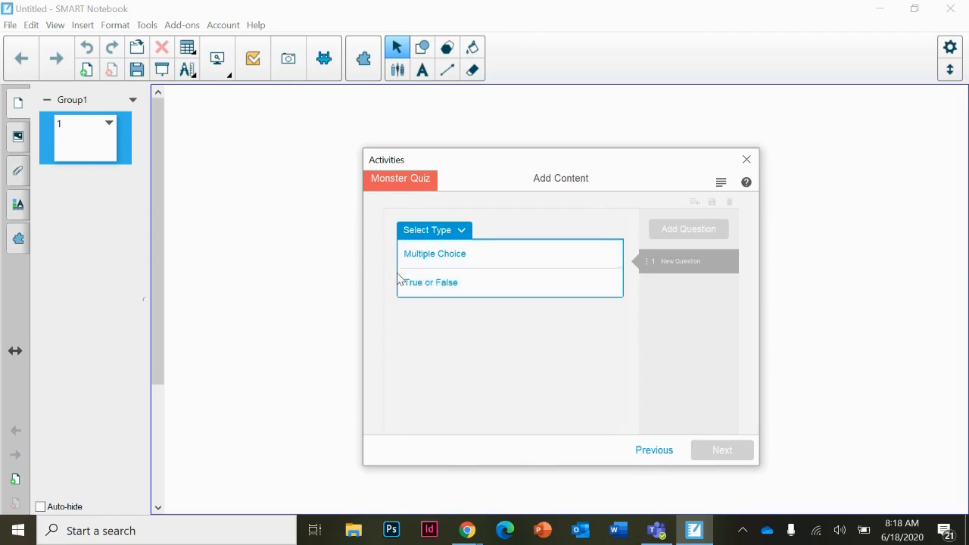
mouse_move(441, 261)
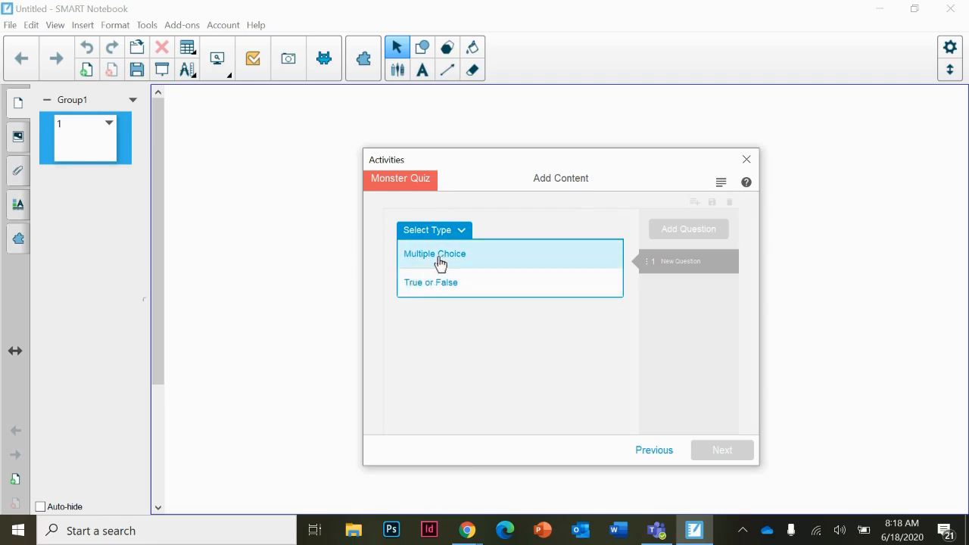
left_click(435, 255)
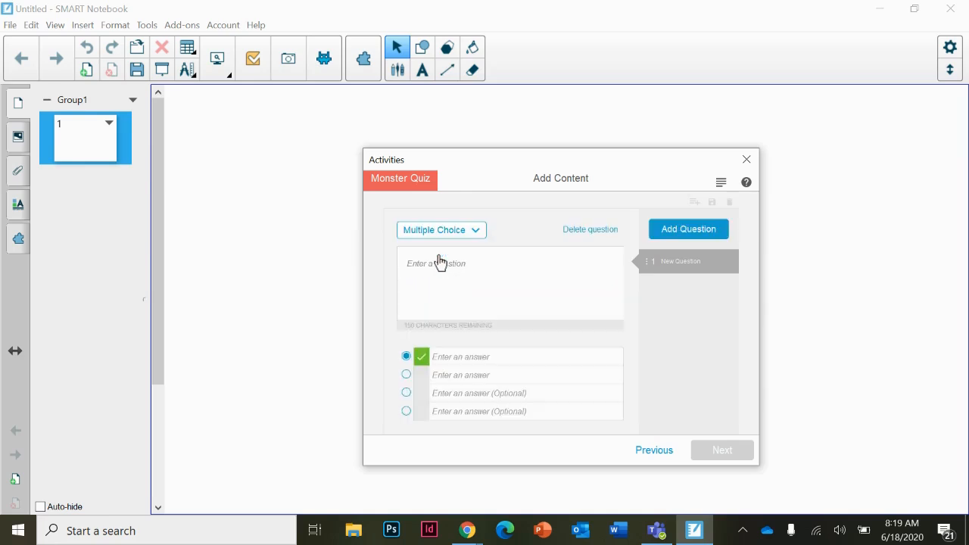
left_click(454, 263)
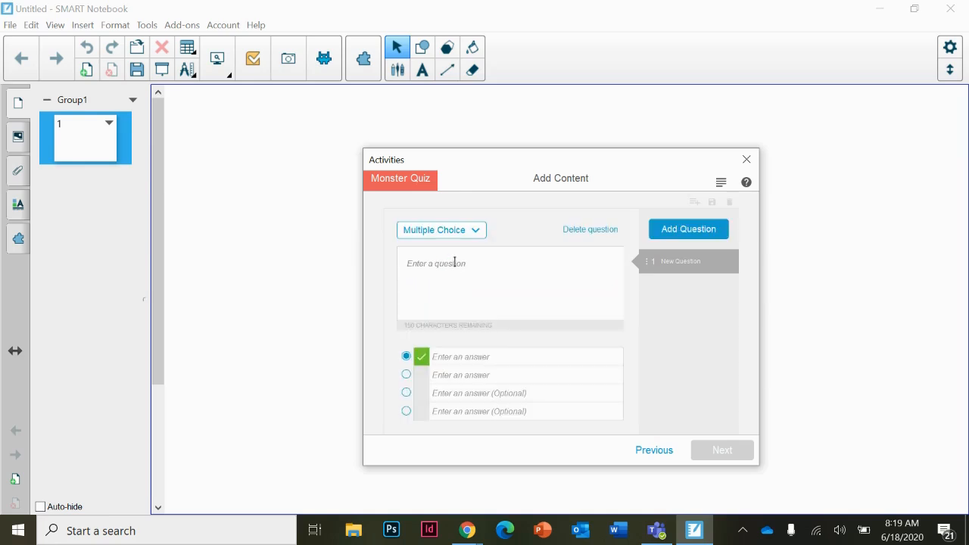
type("What are")
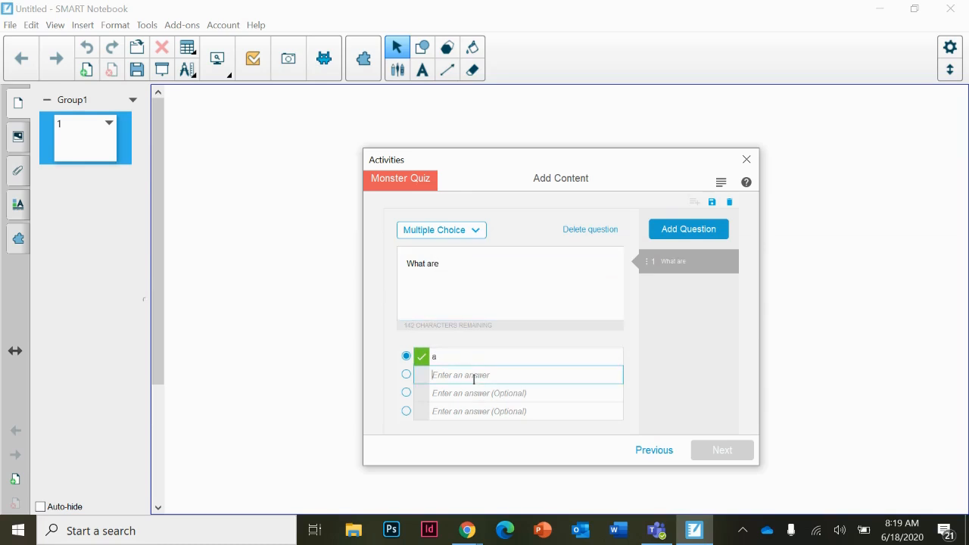
Step: Enter answers a–d, mark c correct, and add a second question
type("b")
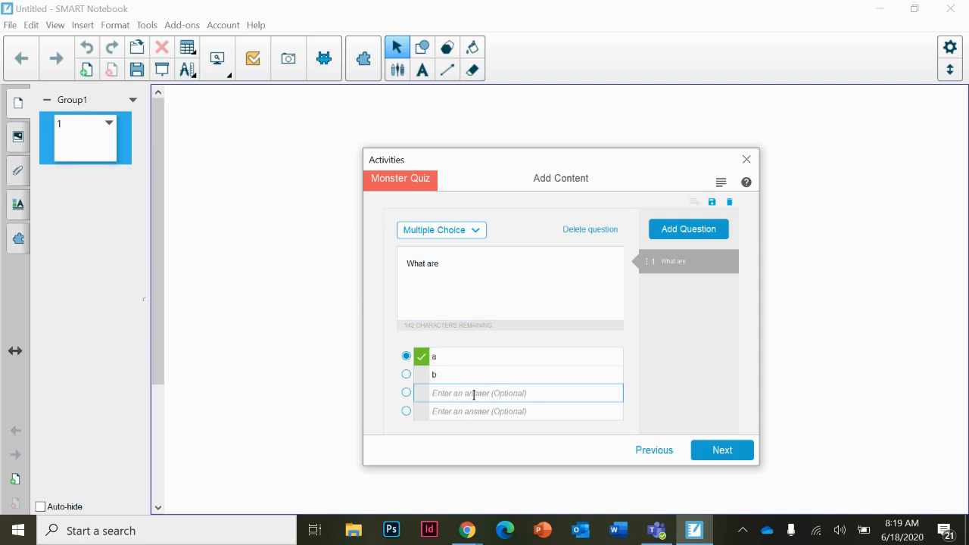
type("d")
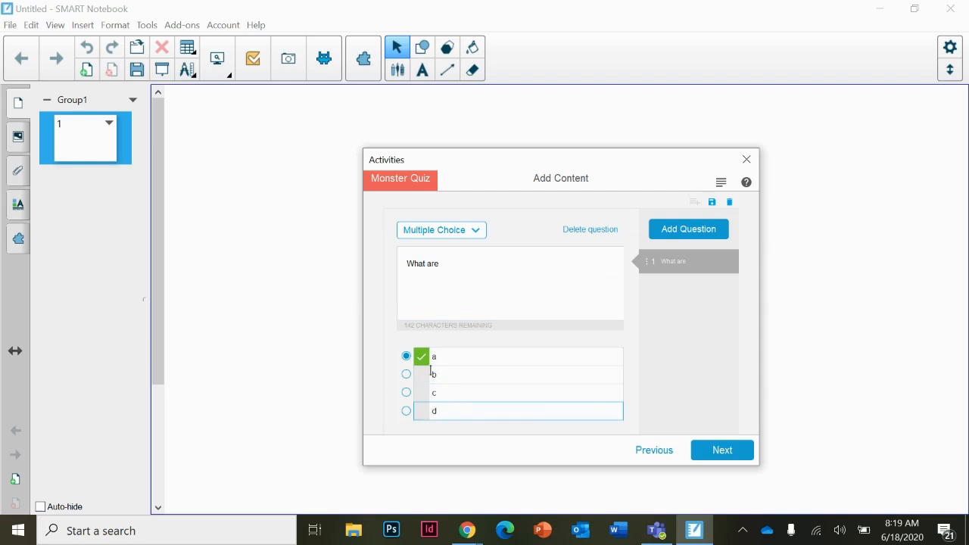
left_click(406, 393)
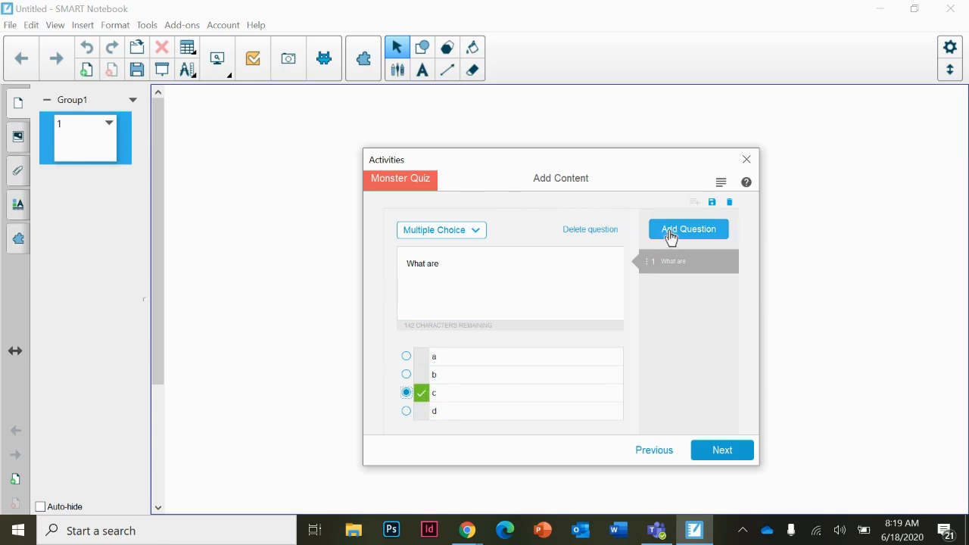
left_click(687, 229)
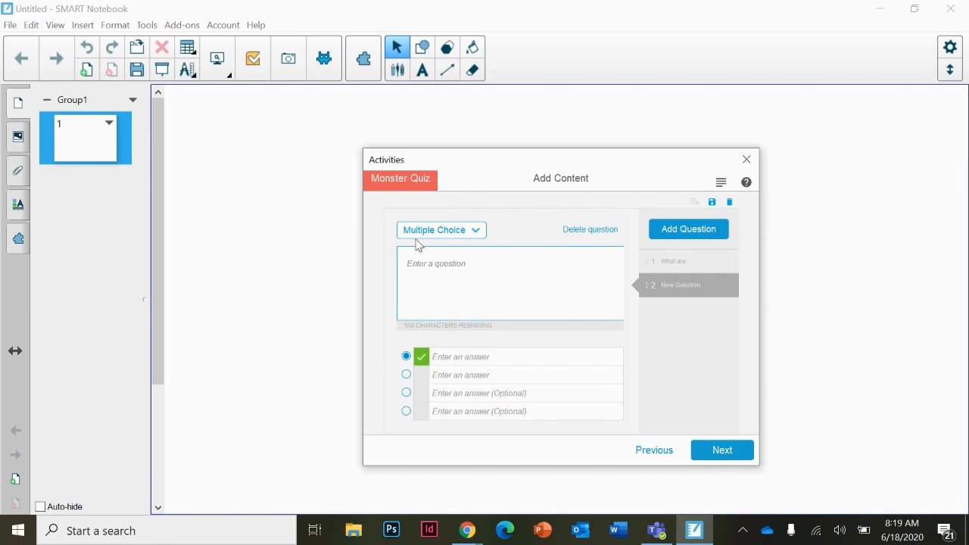
Step: Make question 2 True or False, text 'The', with False as the correct answer
left_click(440, 230)
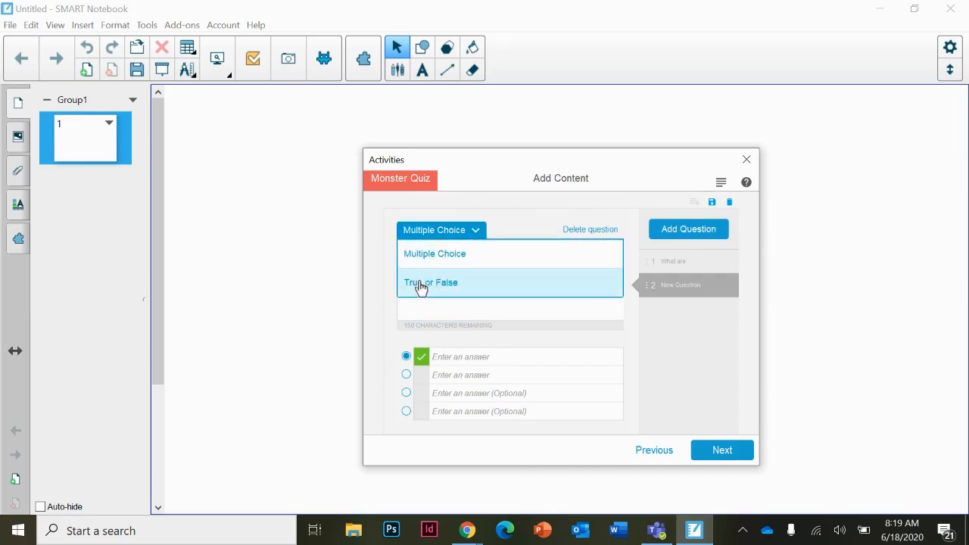
left_click(431, 284)
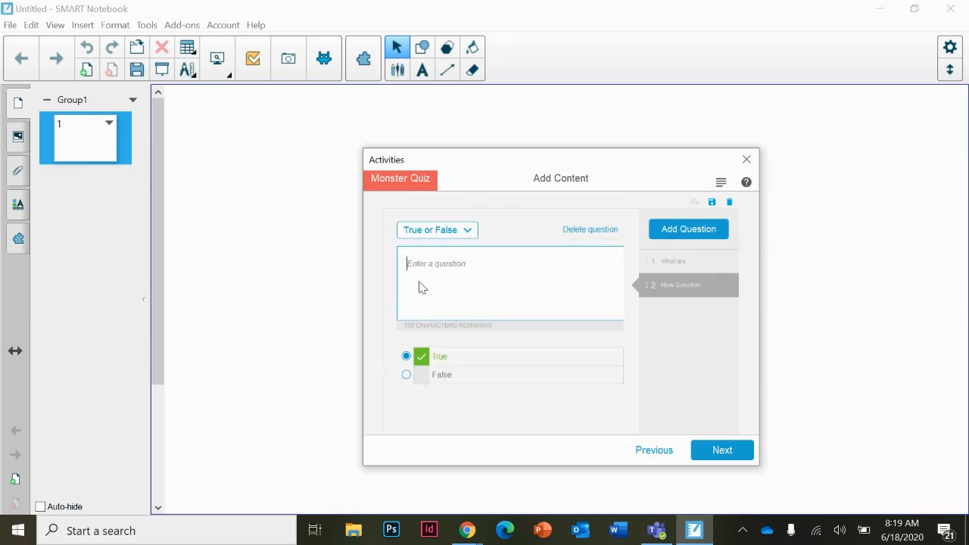
type("The")
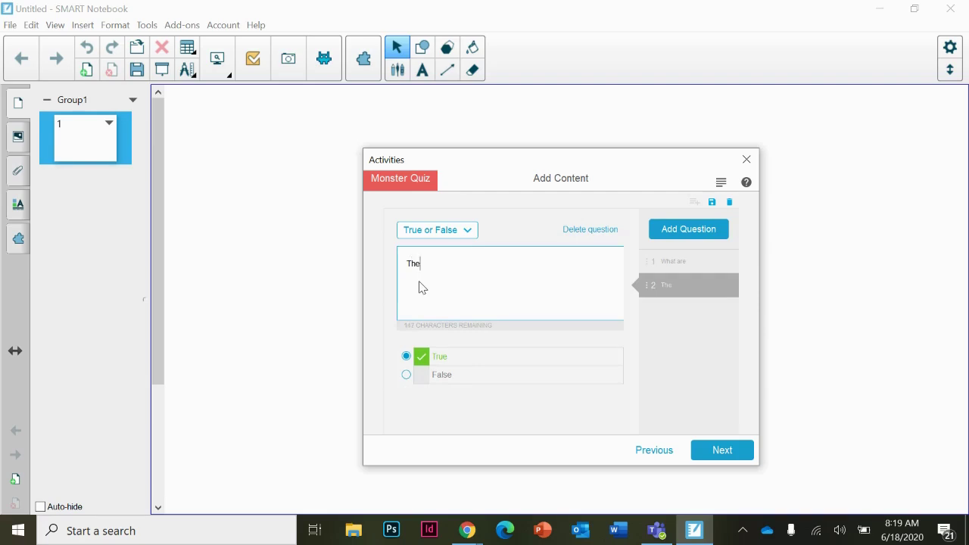
left_click(406, 375)
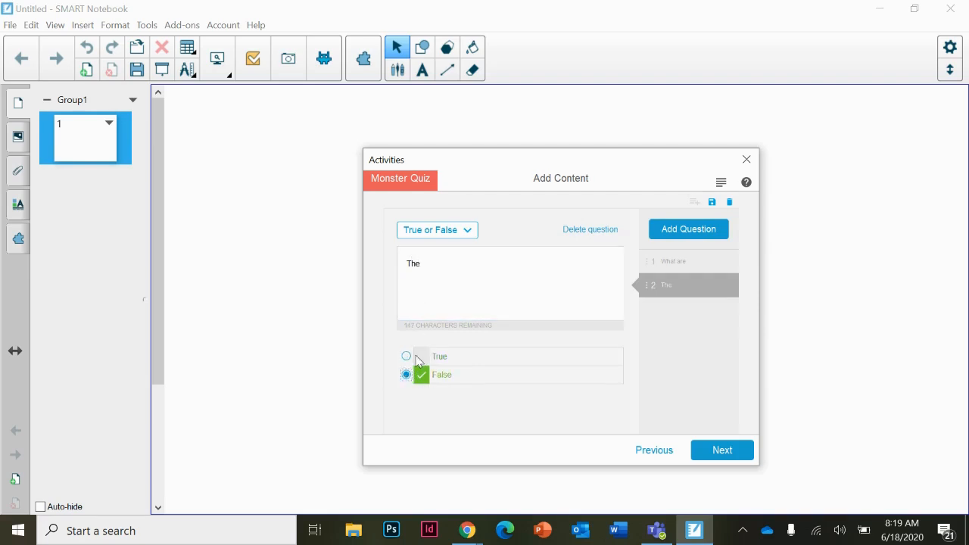
mouse_move(670, 236)
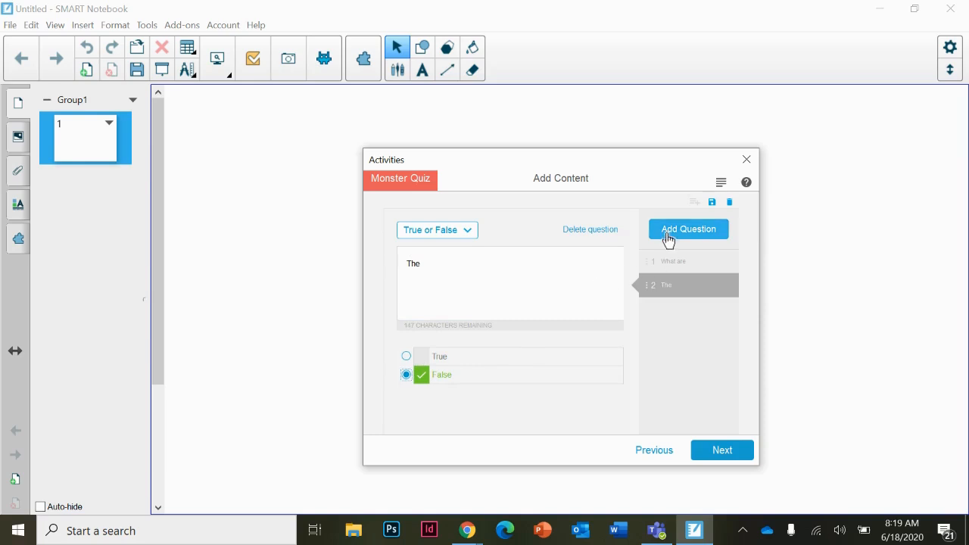
mouse_move(523, 306)
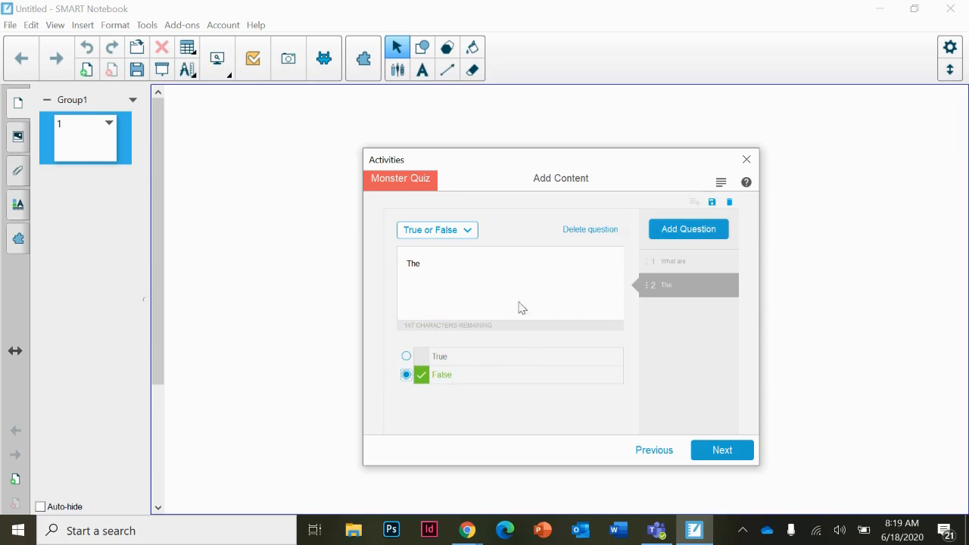
mouse_move(635, 436)
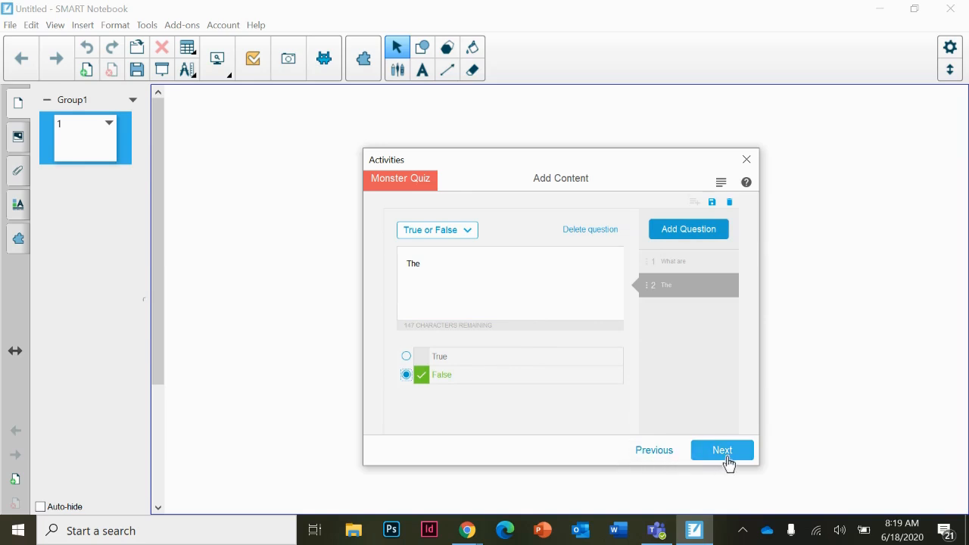
mouse_move(718, 463)
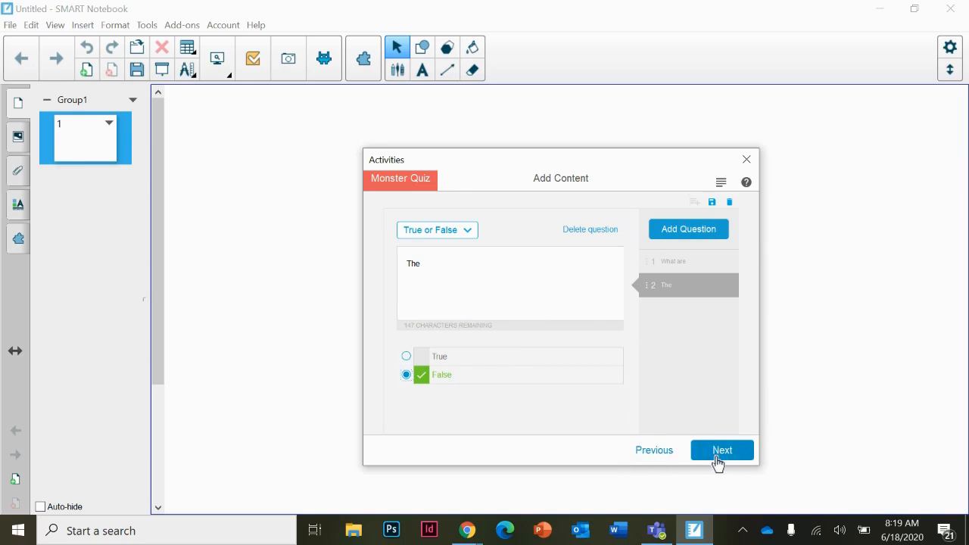
left_click(721, 450)
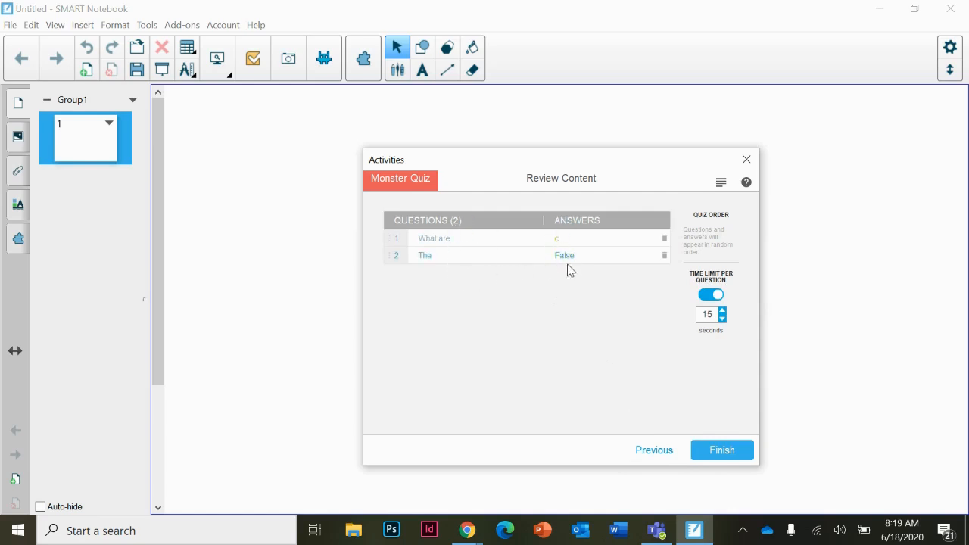
mouse_move(728, 299)
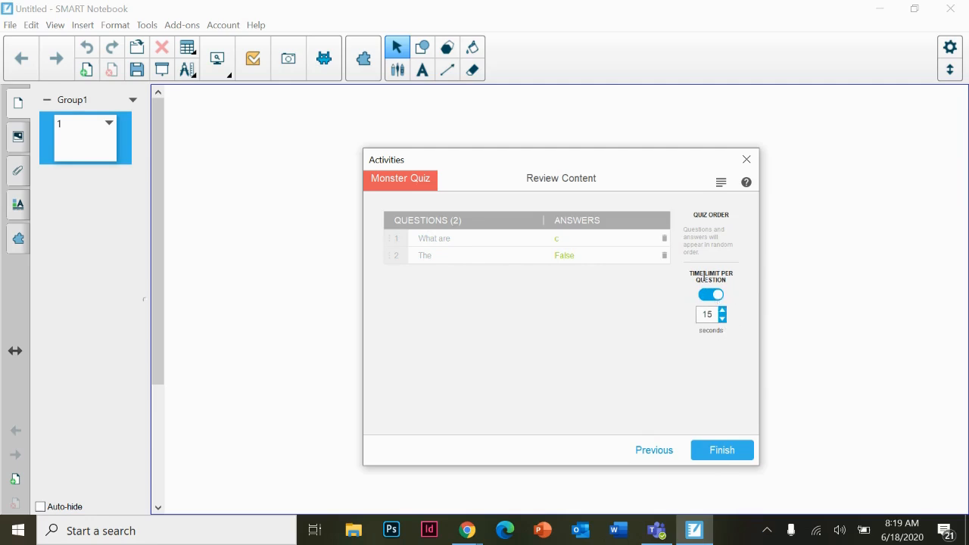
mouse_move(493, 240)
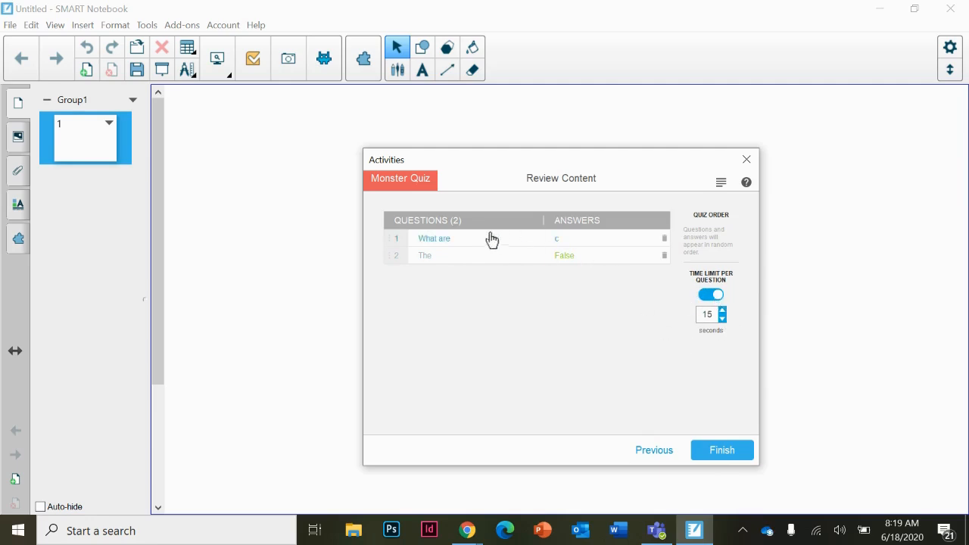
mouse_move(653, 451)
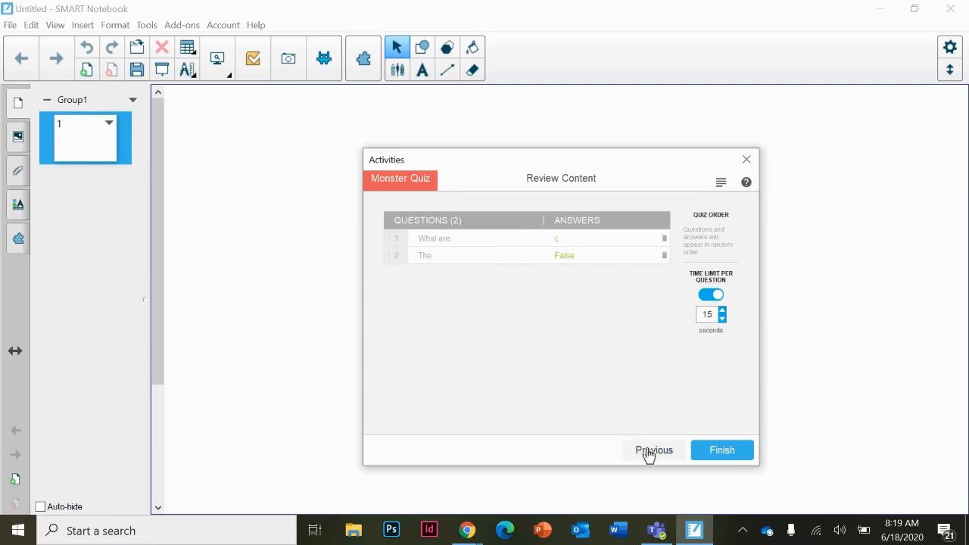
left_click(654, 450)
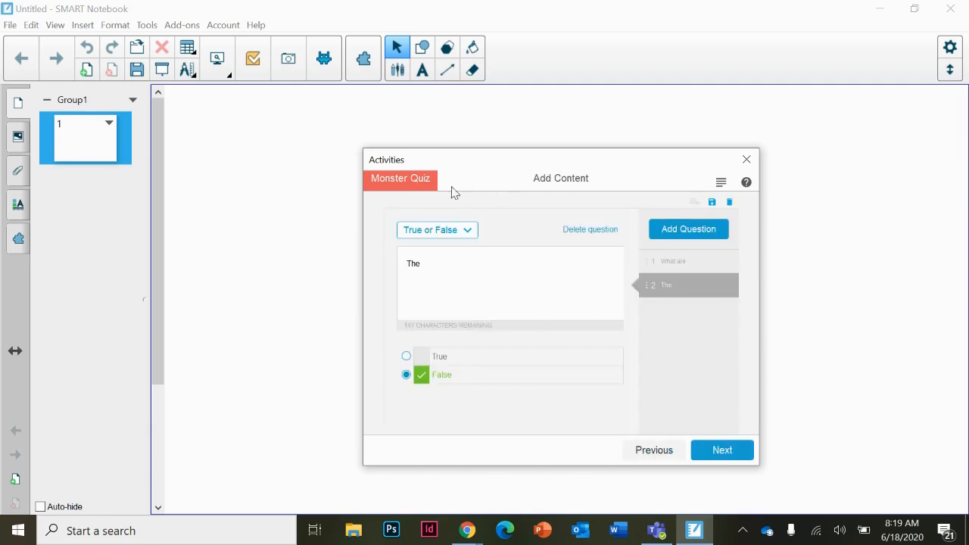
mouse_move(566, 254)
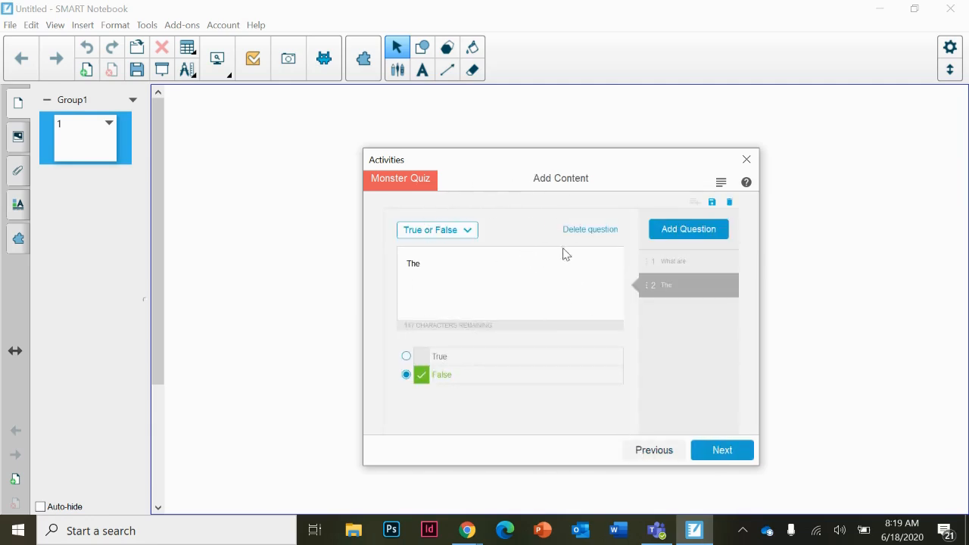
left_click(673, 261)
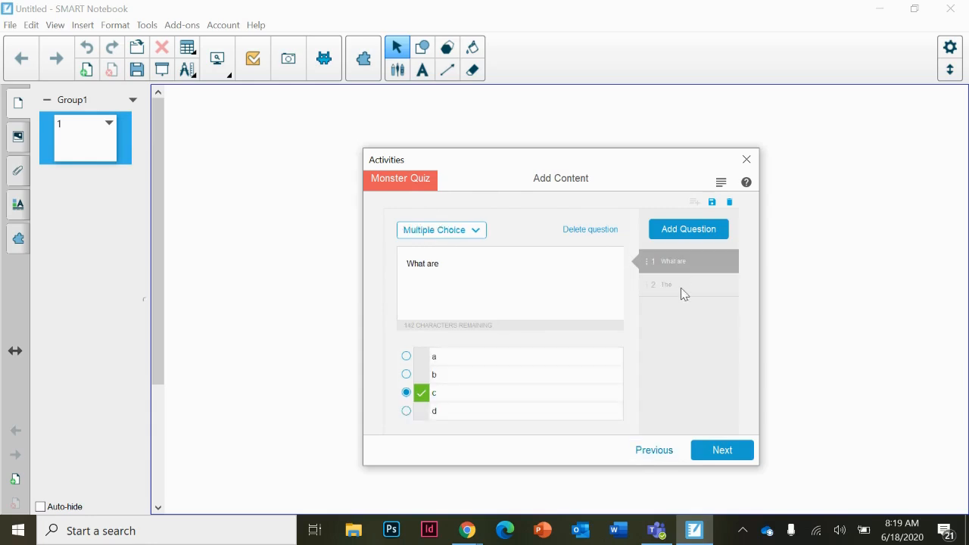
left_click(723, 450)
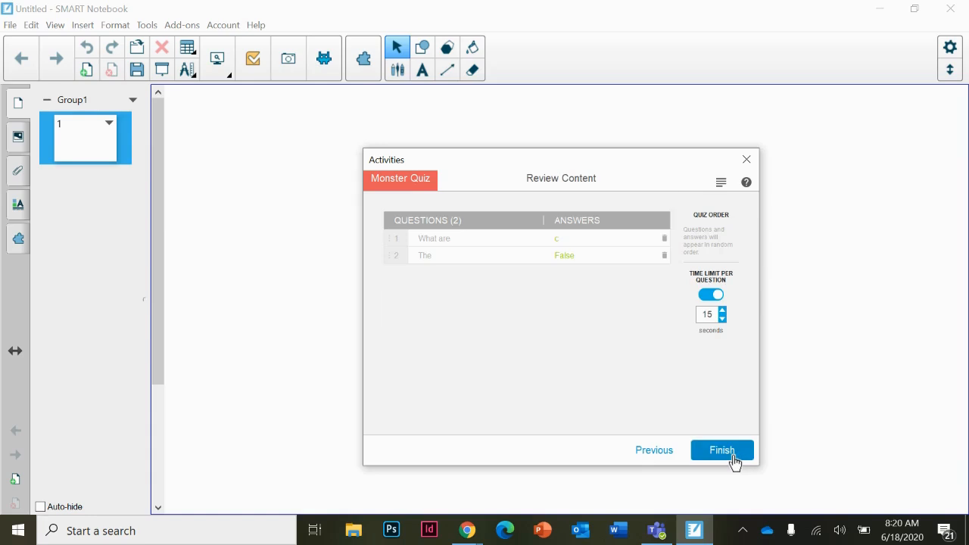
Step: Finish the quiz, start the game, and divide the two joined students into teams
left_click(721, 449)
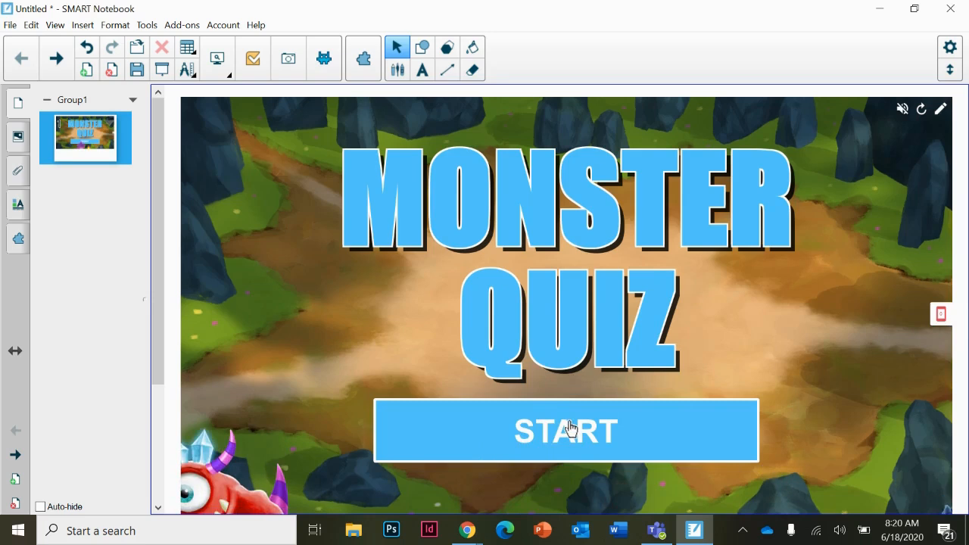
left_click(566, 430)
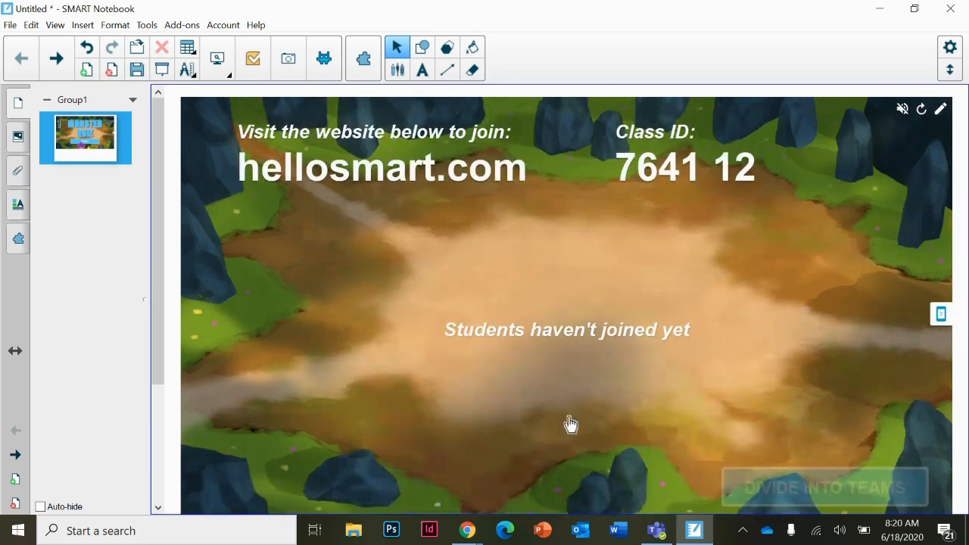
mouse_move(458, 206)
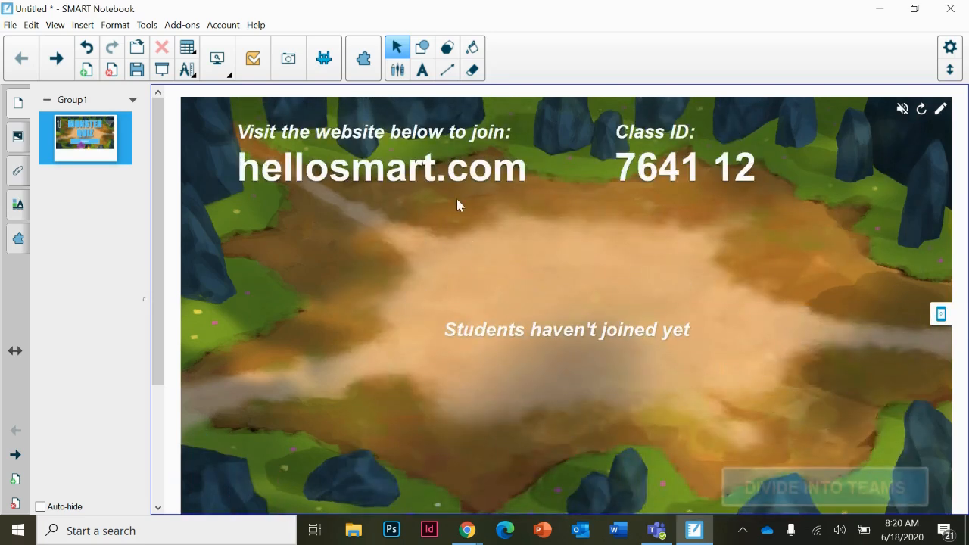
mouse_move(654, 191)
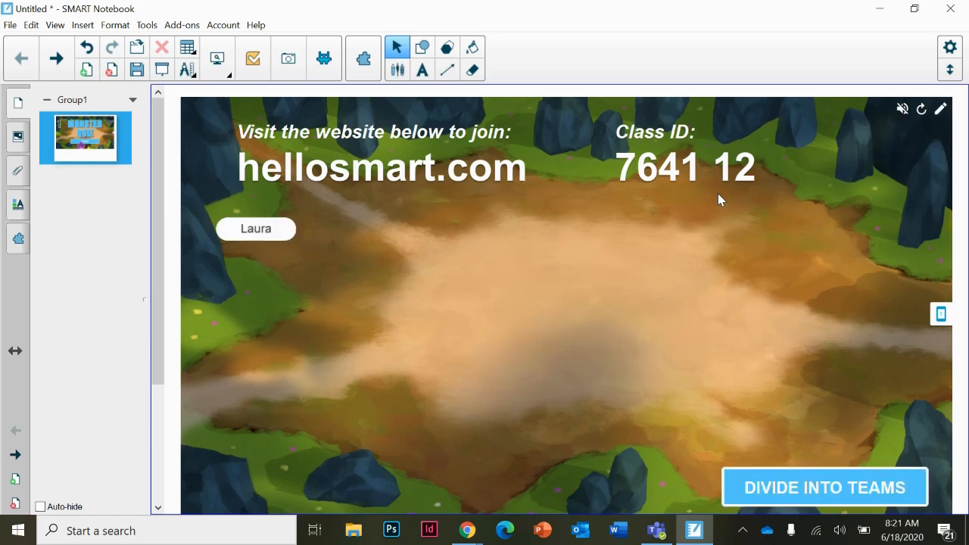
mouse_move(433, 409)
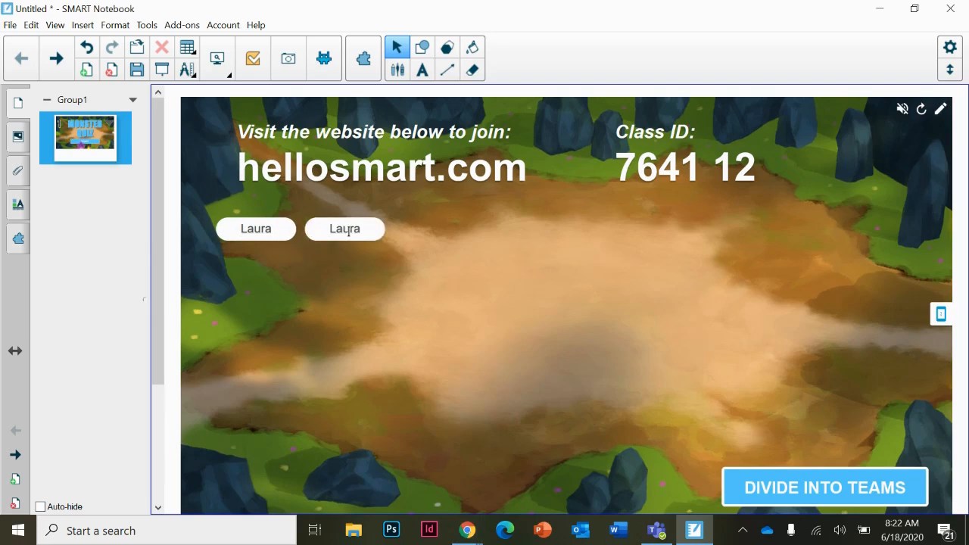
mouse_move(839, 484)
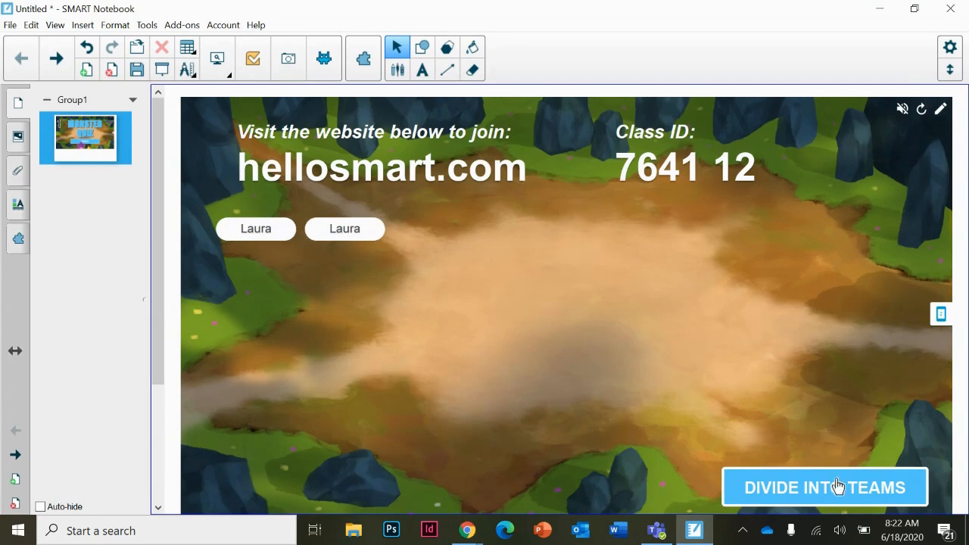
left_click(824, 488)
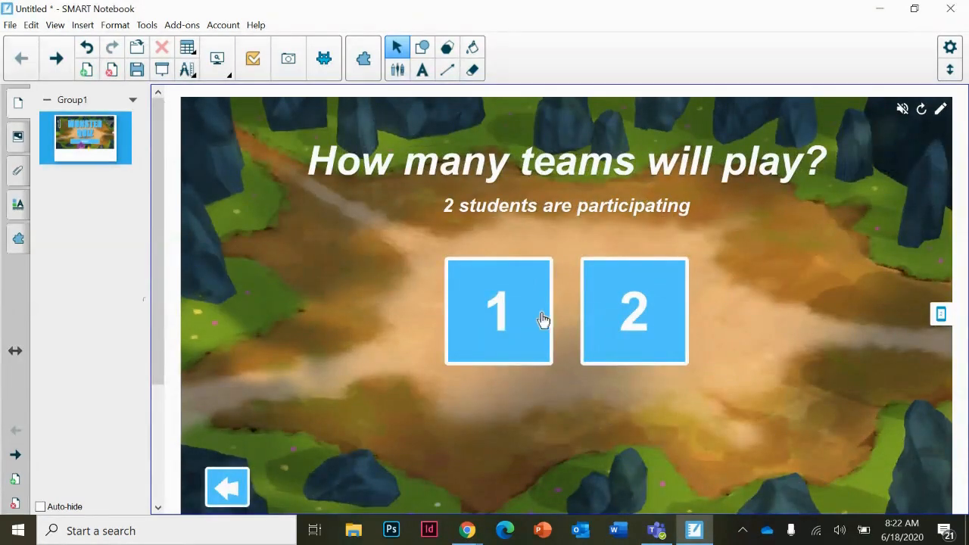
mouse_move(499, 306)
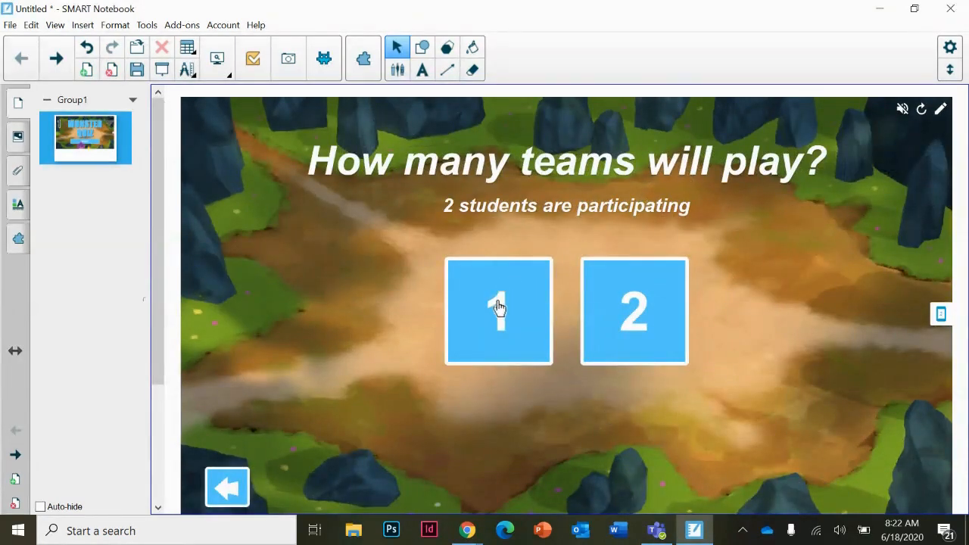
mouse_move(711, 279)
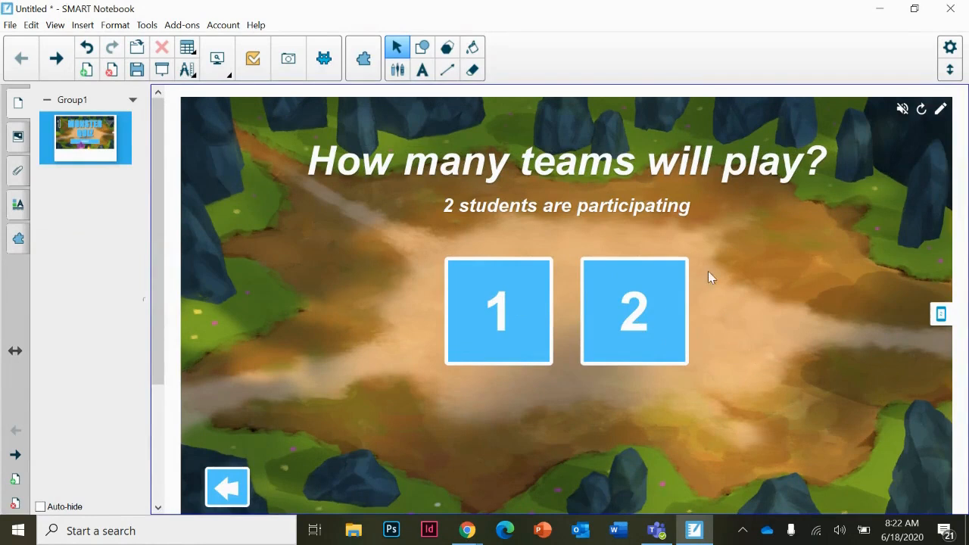
mouse_move(696, 318)
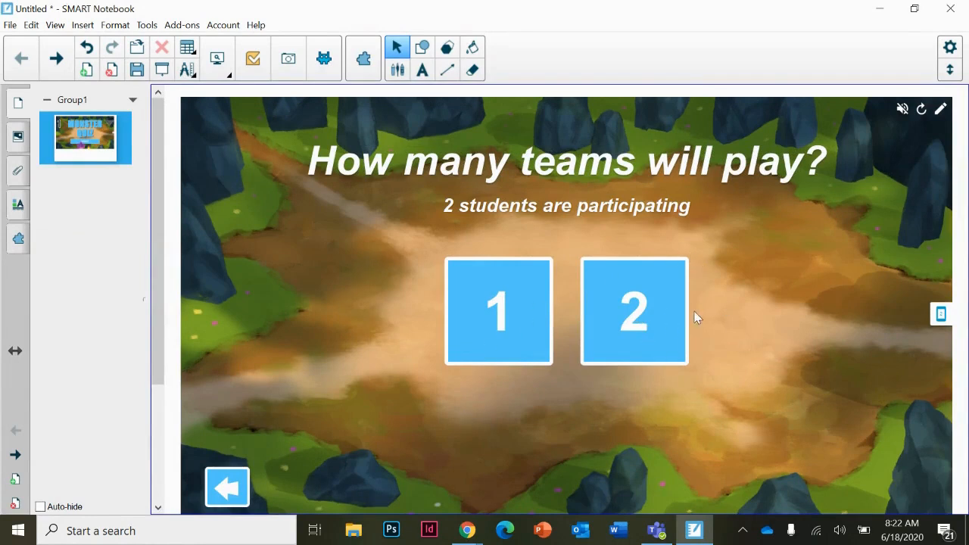
mouse_move(589, 387)
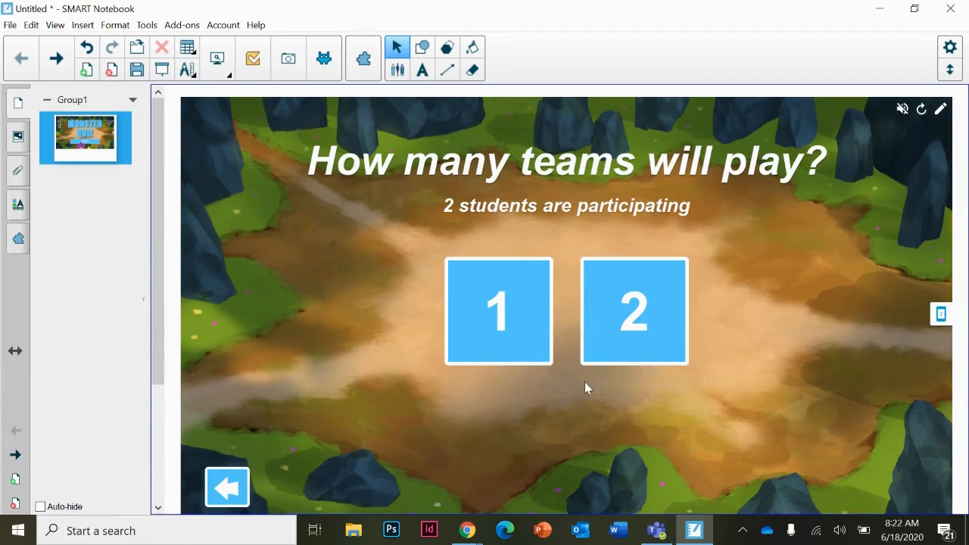
mouse_move(518, 345)
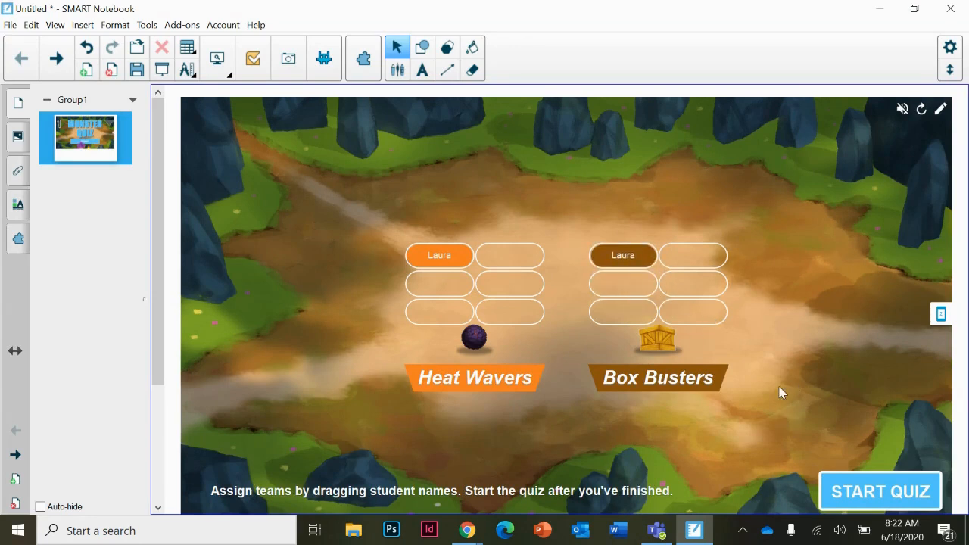
mouse_move(881, 499)
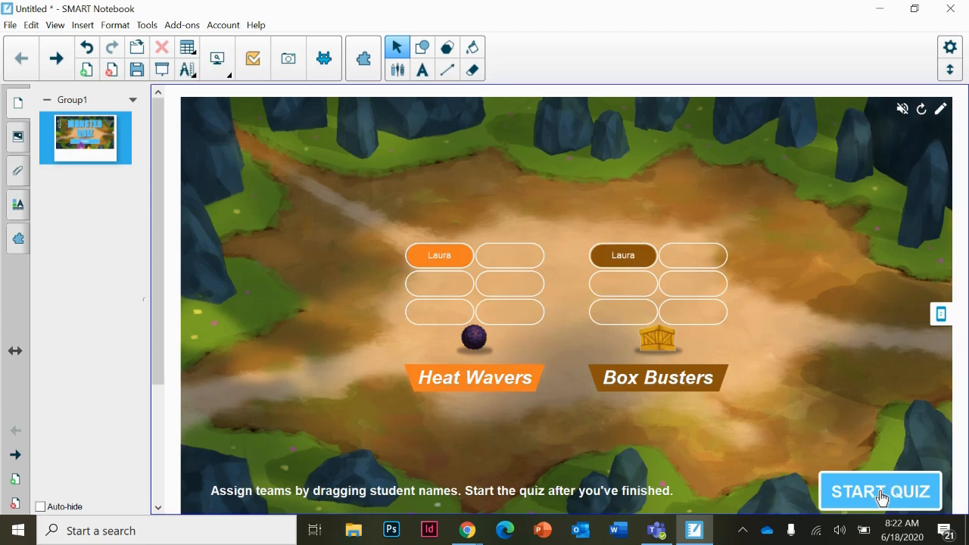
Step: Start the quiz for the Heat Wavers and Box Busters teams
left_click(882, 491)
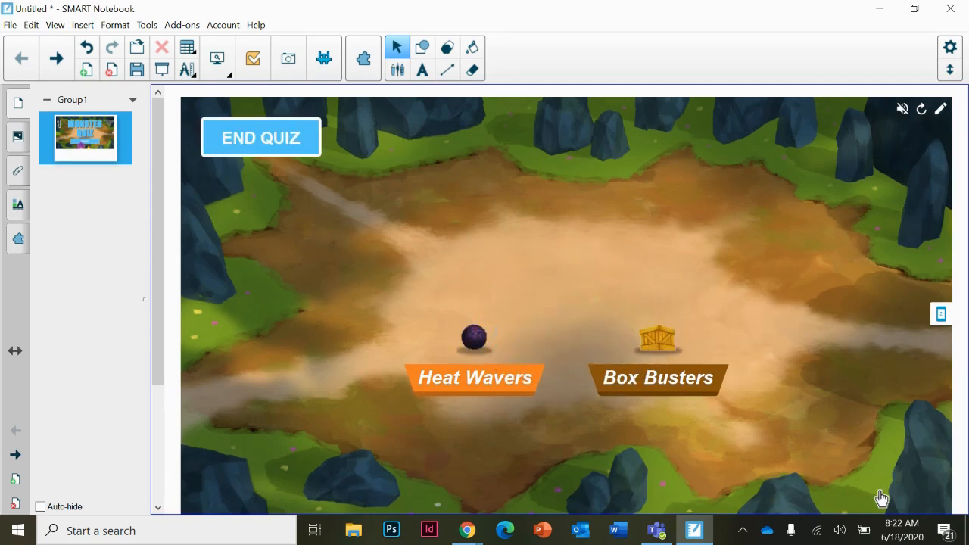
mouse_move(793, 421)
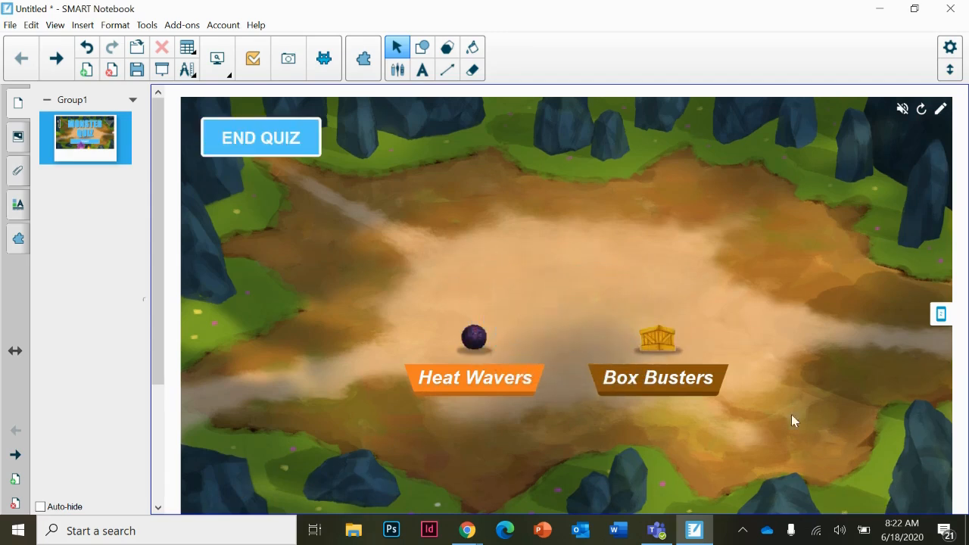
mouse_move(491, 372)
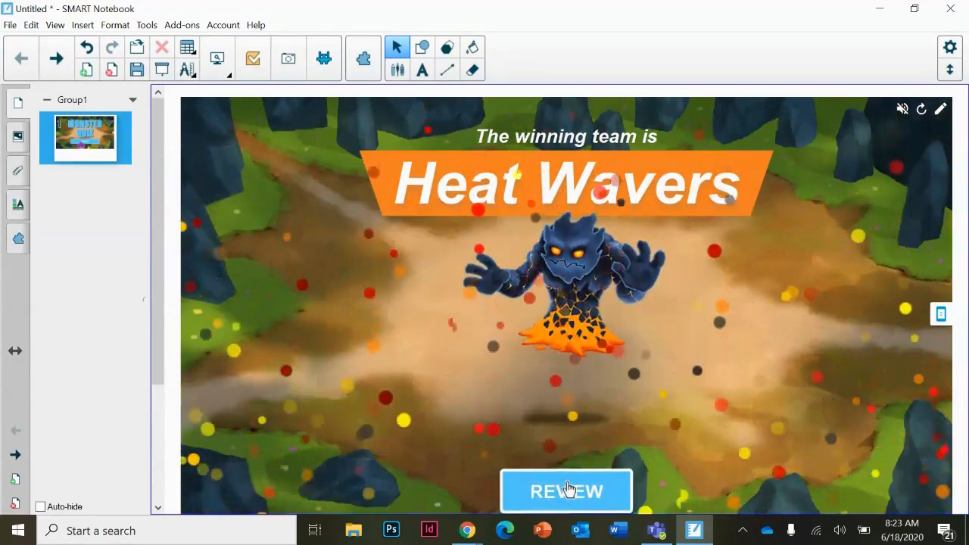
left_click(566, 490)
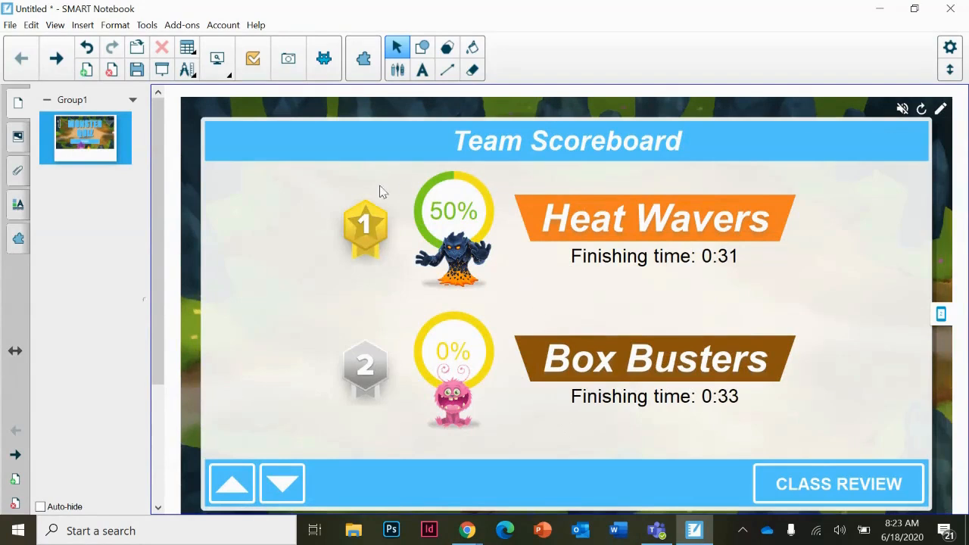
mouse_move(536, 378)
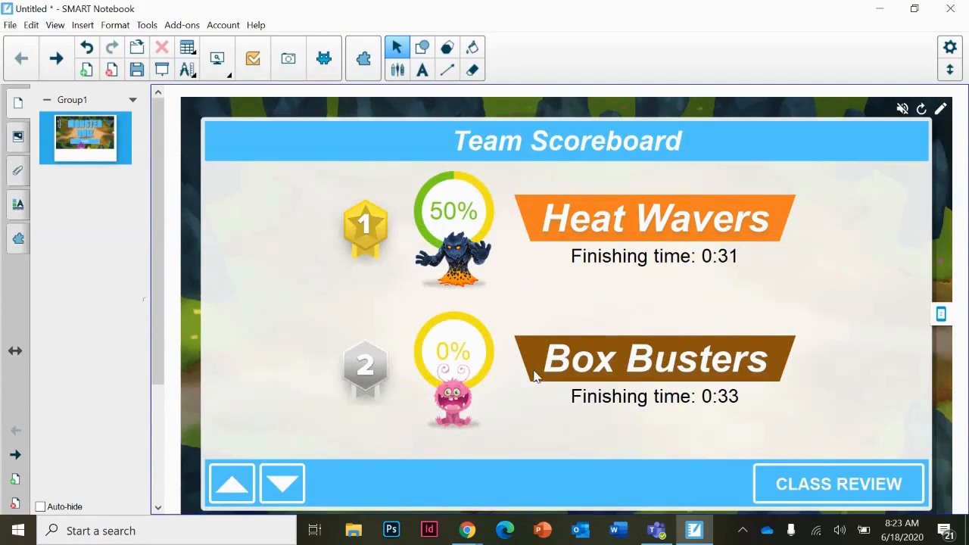
mouse_move(457, 180)
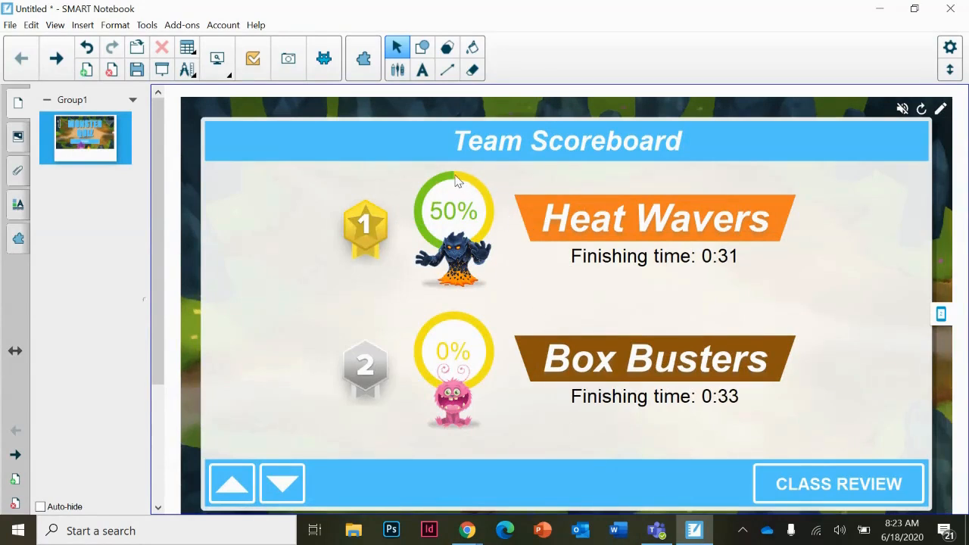
mouse_move(448, 285)
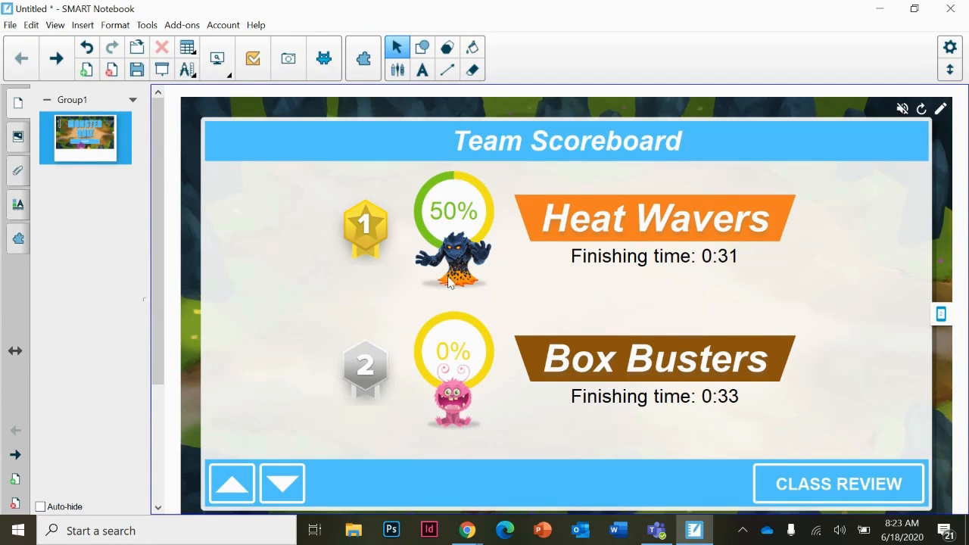
mouse_move(455, 400)
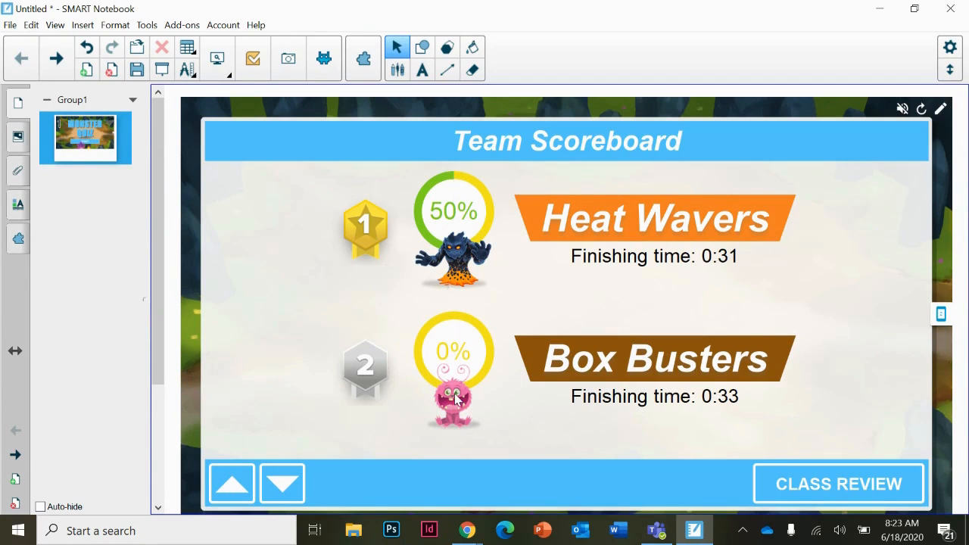
mouse_move(503, 358)
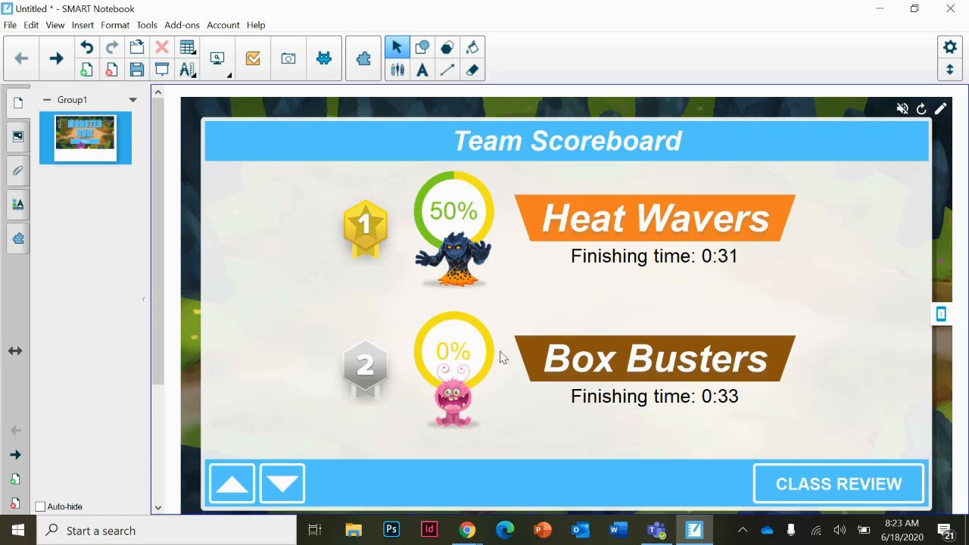
mouse_move(612, 322)
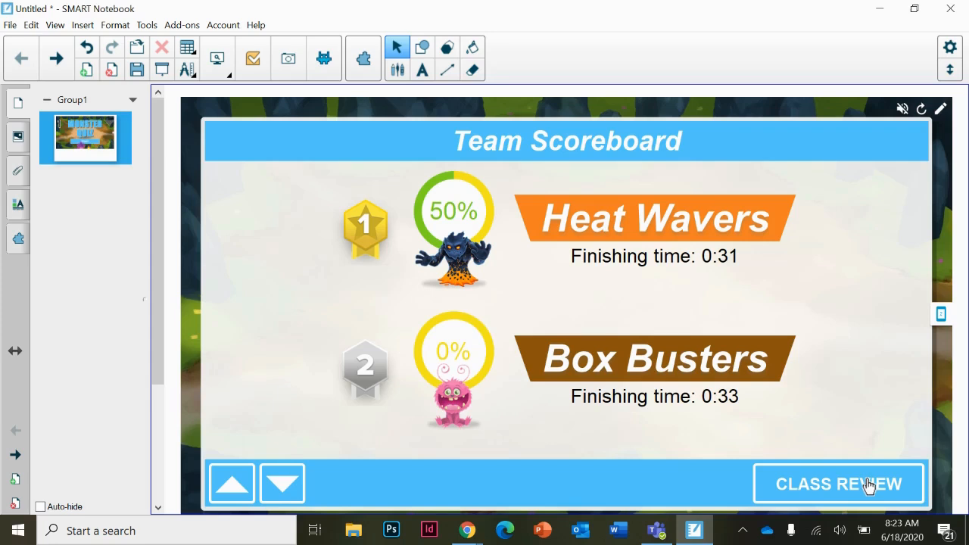
left_click(837, 484)
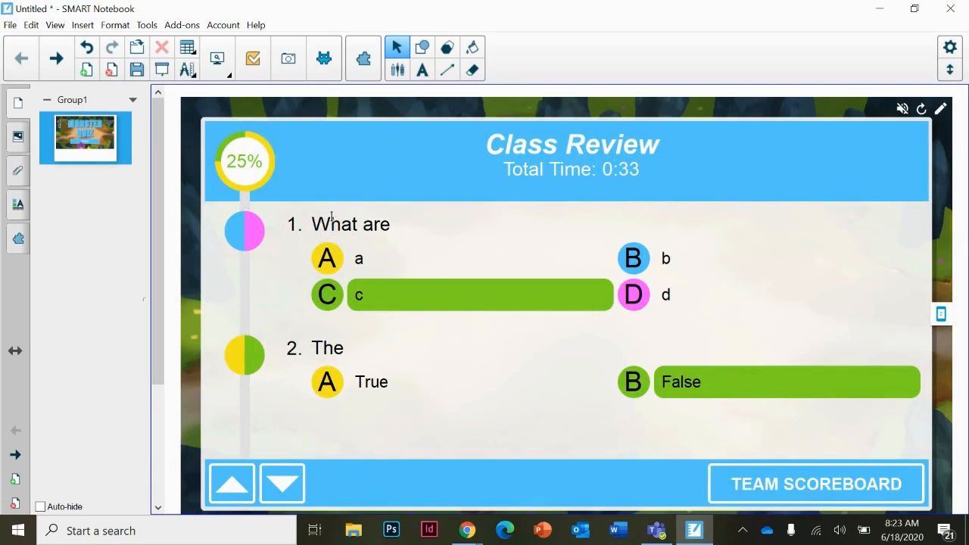
mouse_move(488, 356)
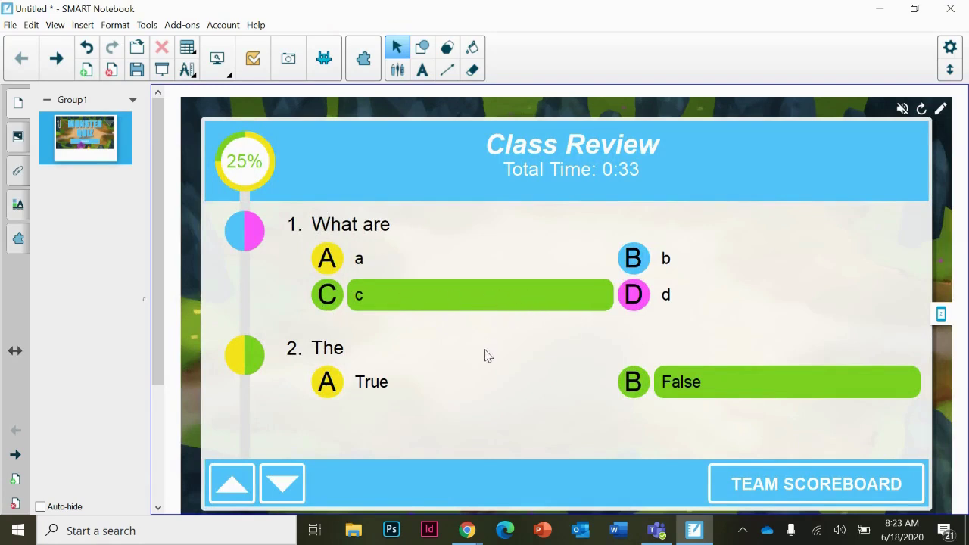
mouse_move(234, 333)
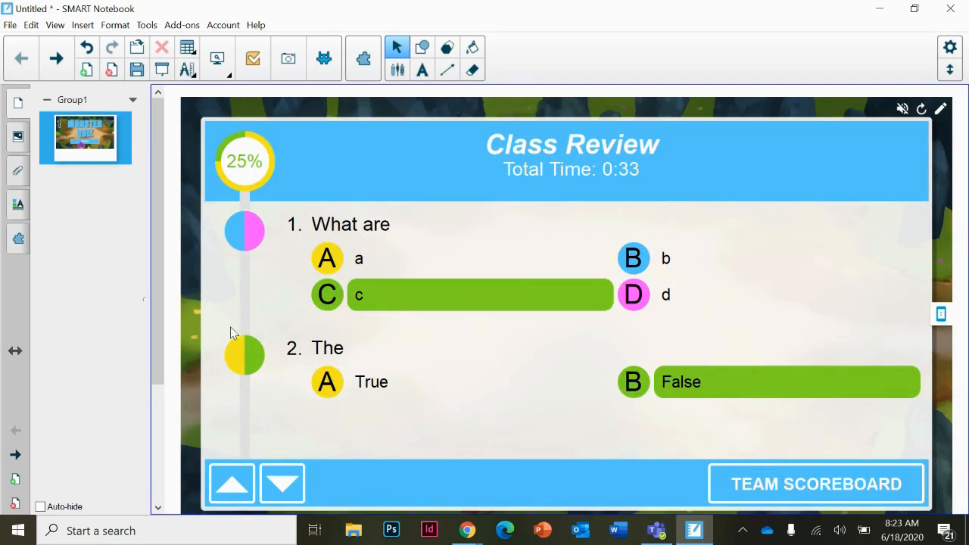
mouse_move(763, 494)
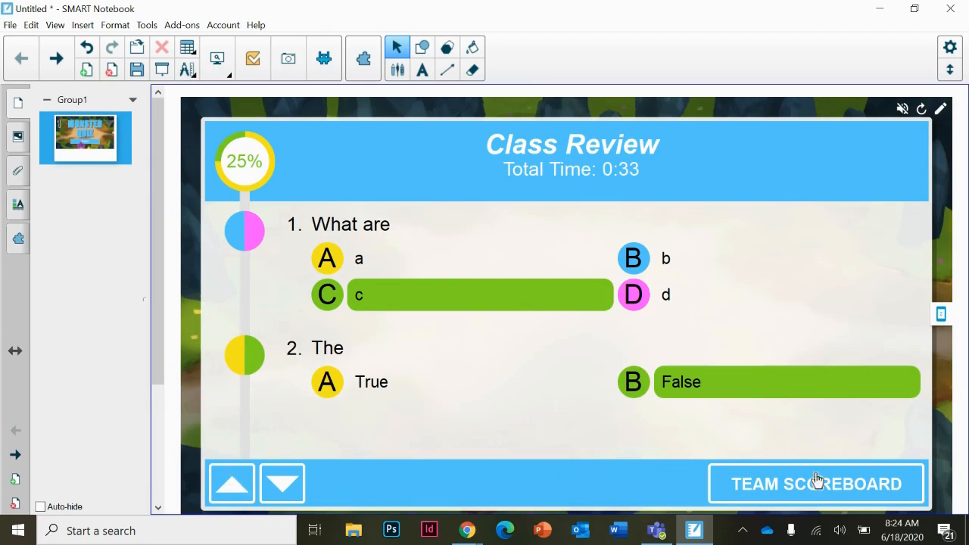
left_click(816, 485)
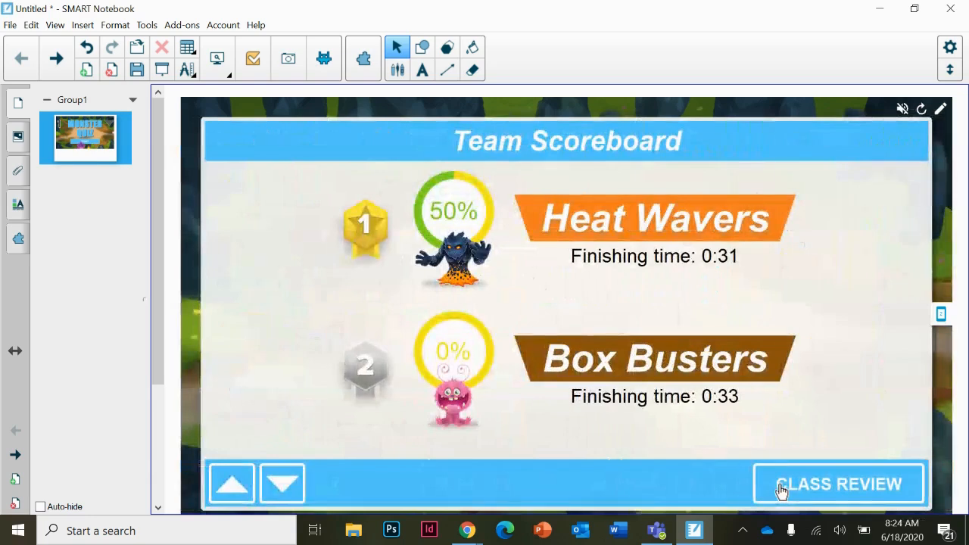
mouse_move(945, 334)
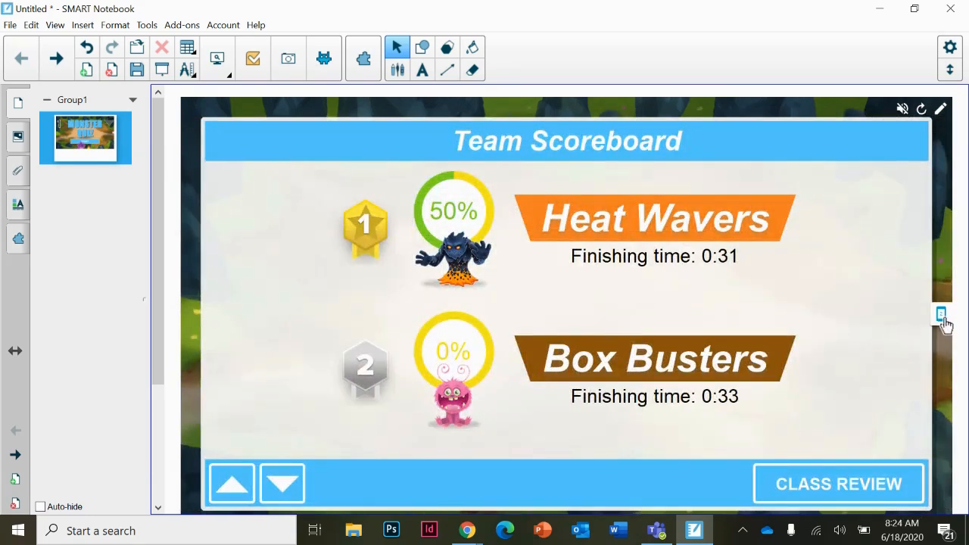
Step: From the connected students panel, end the running quiz so it resets to its start screen
left_click(941, 315)
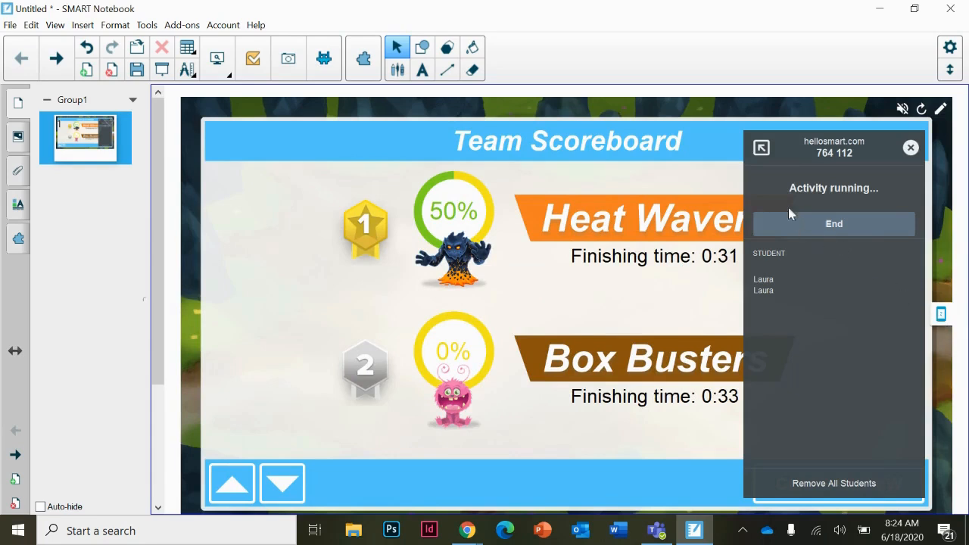
mouse_move(813, 227)
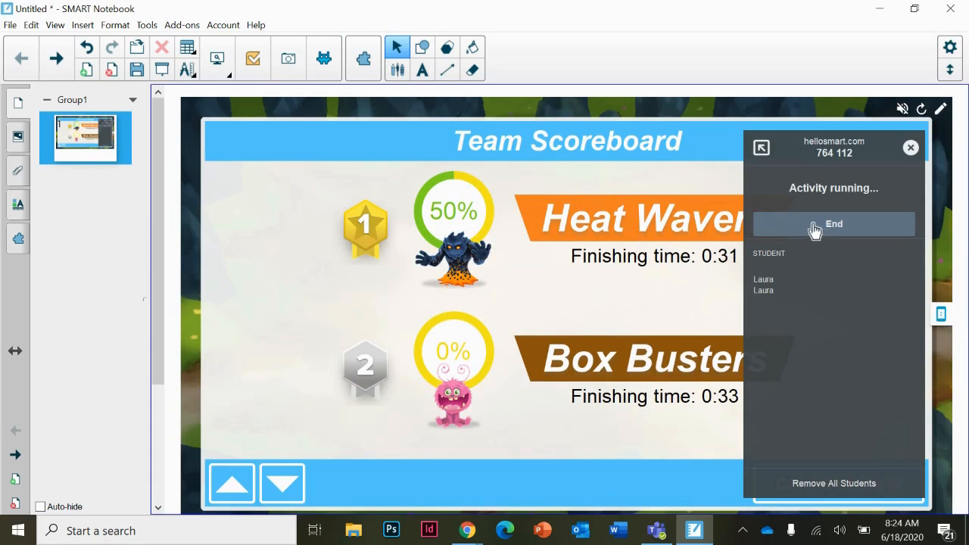
mouse_move(772, 156)
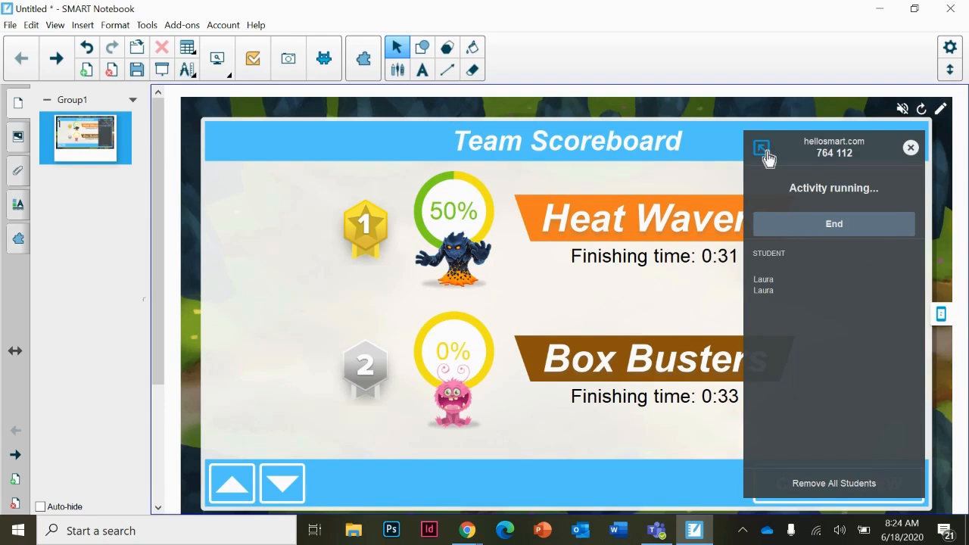
left_click(833, 224)
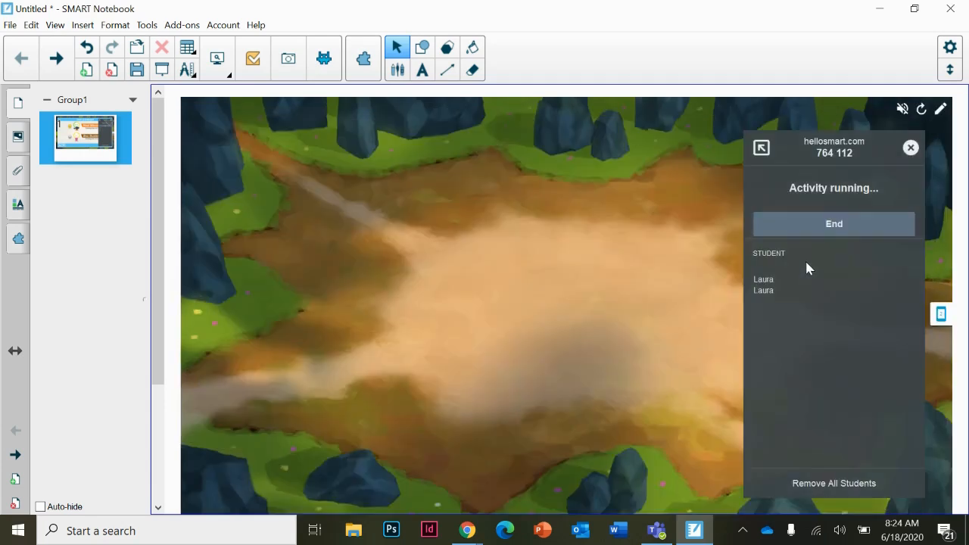
left_click(833, 225)
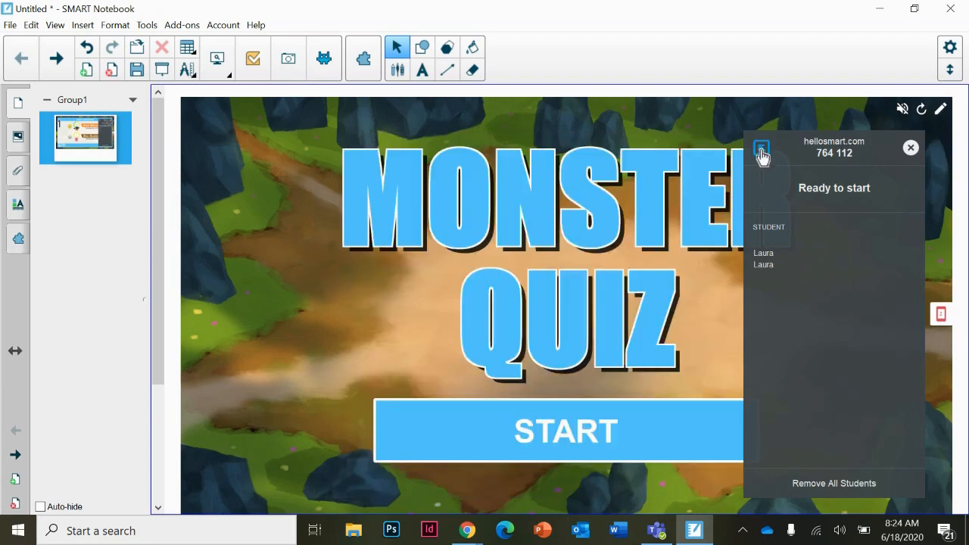
Step: Disconnect all students, then bring up the activity chooser on a new page 2
left_click(760, 150)
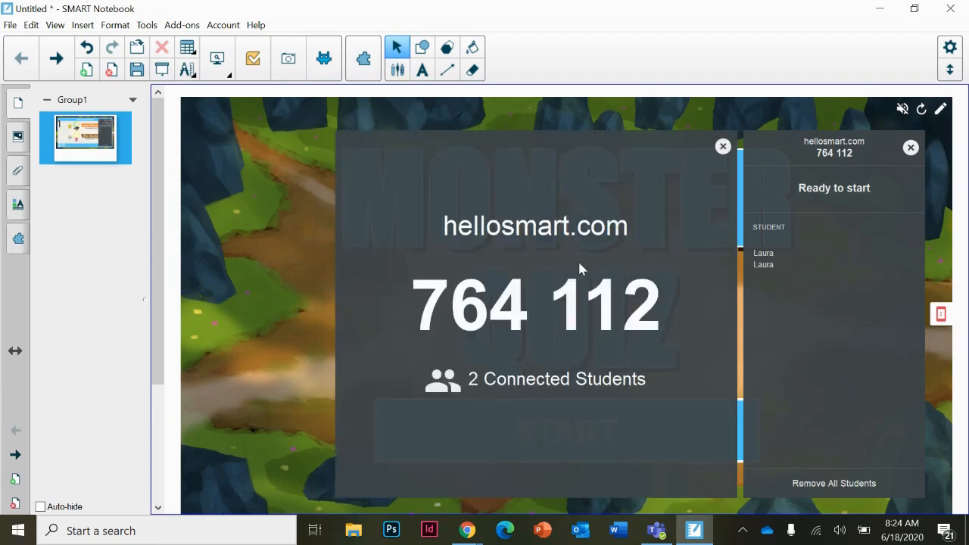
left_click(722, 145)
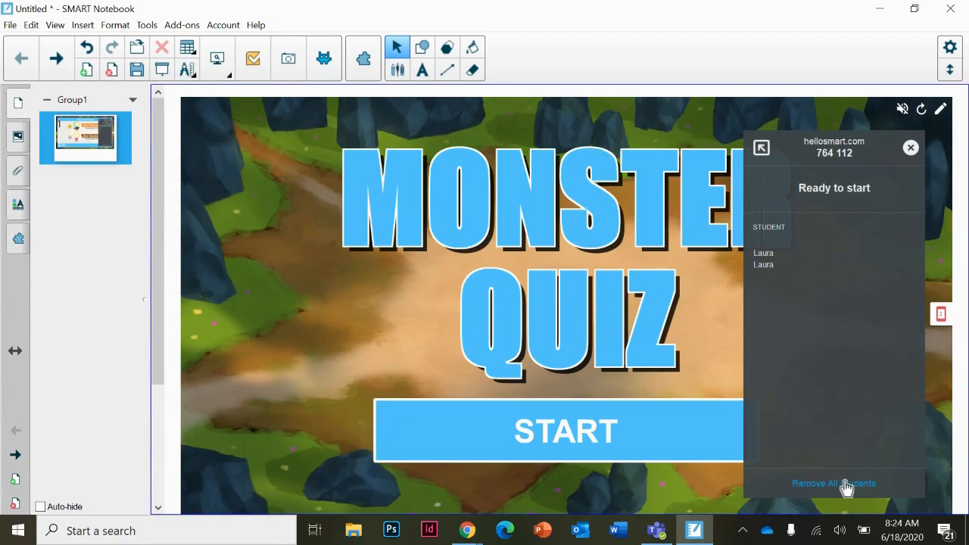
left_click(834, 483)
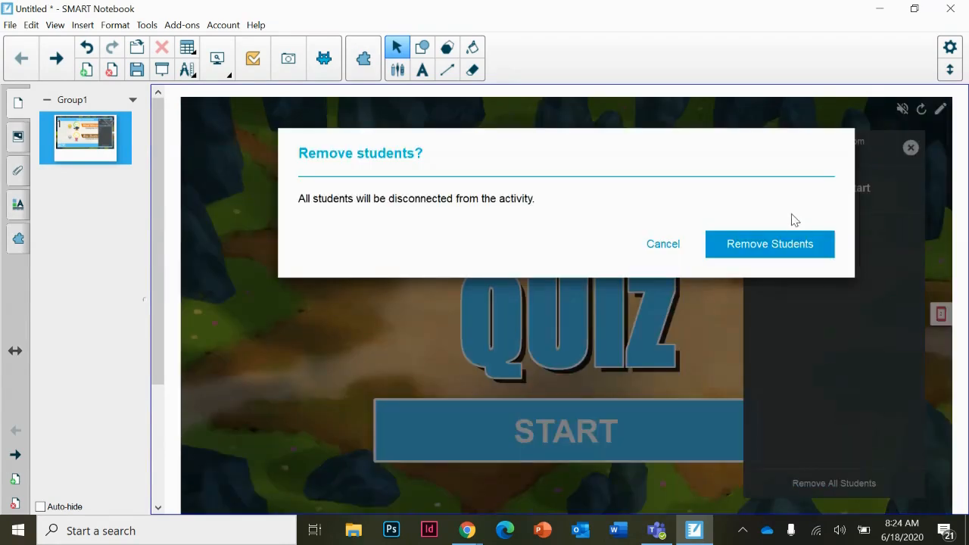
left_click(769, 242)
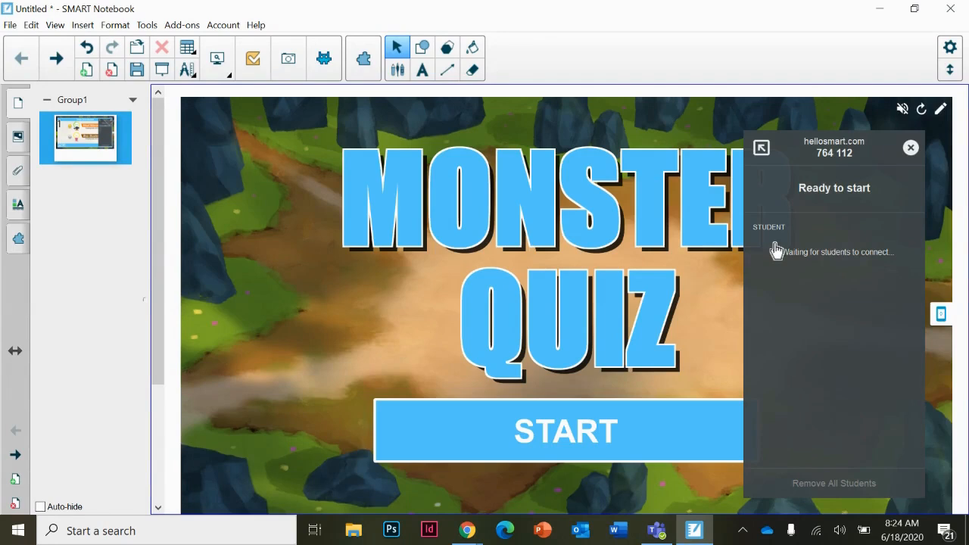
mouse_move(851, 279)
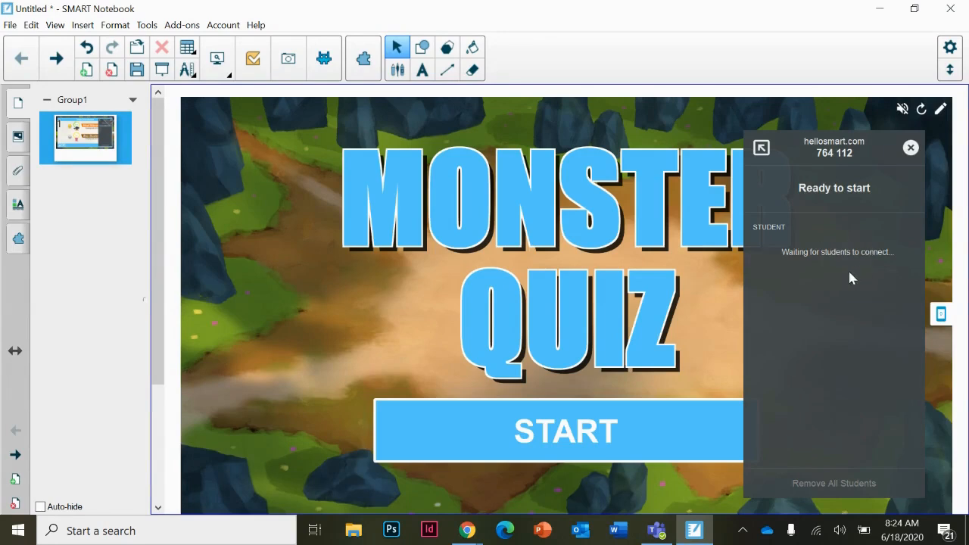
left_click(324, 57)
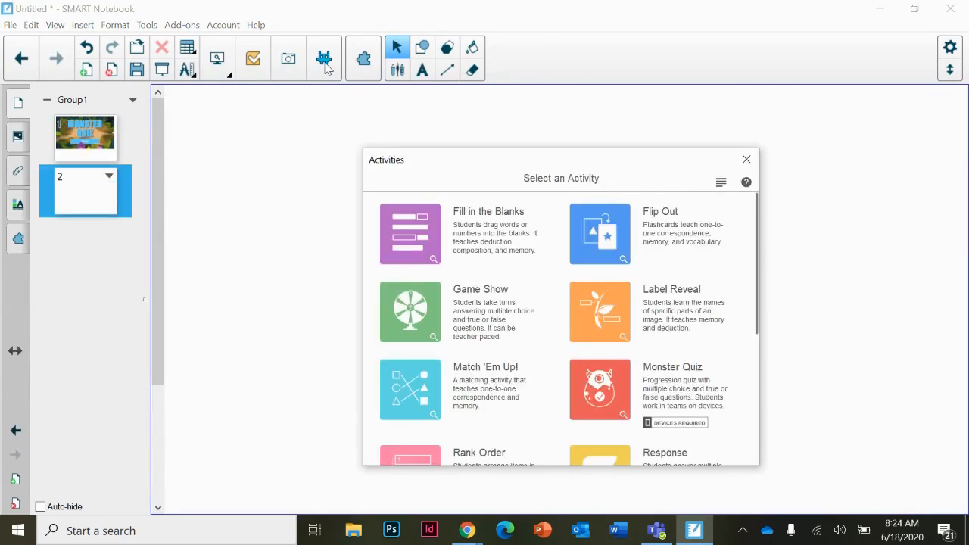
mouse_move(500, 303)
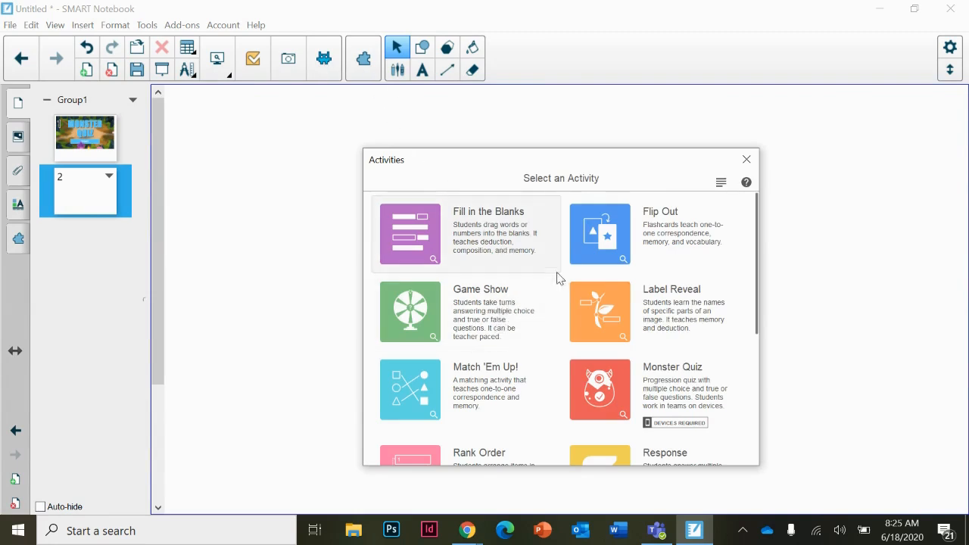
Step: Begin a Flip Out activity with 'Tree' as the first card's face-up text
left_click(600, 233)
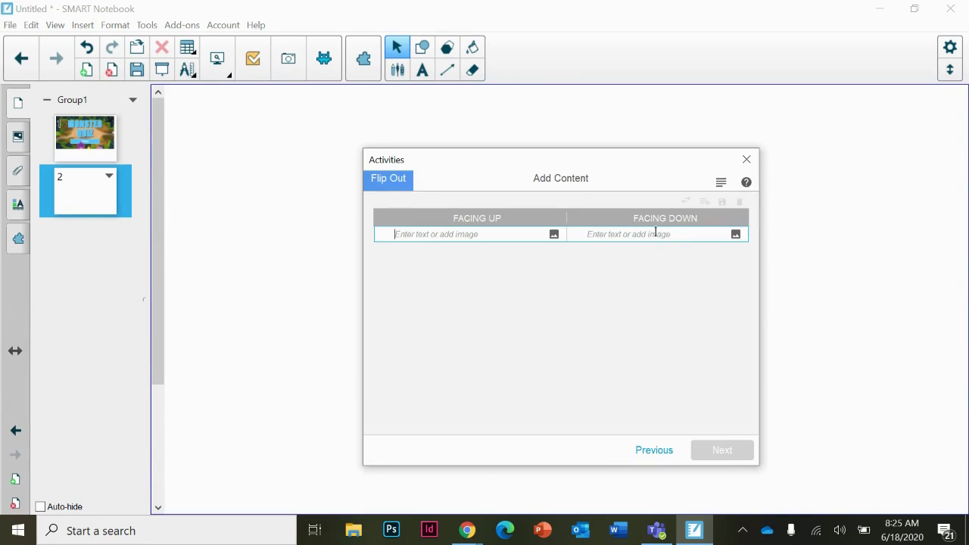
left_click(454, 233)
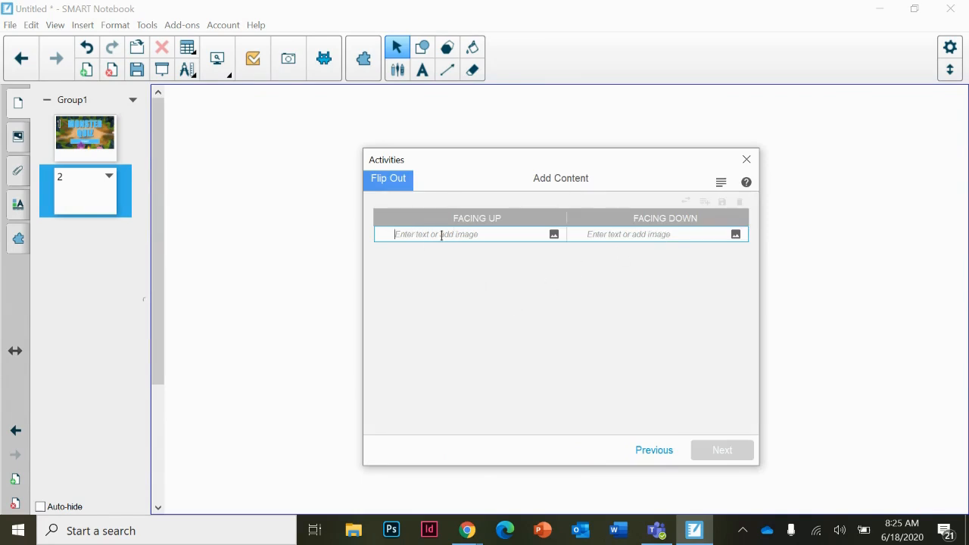
mouse_move(615, 234)
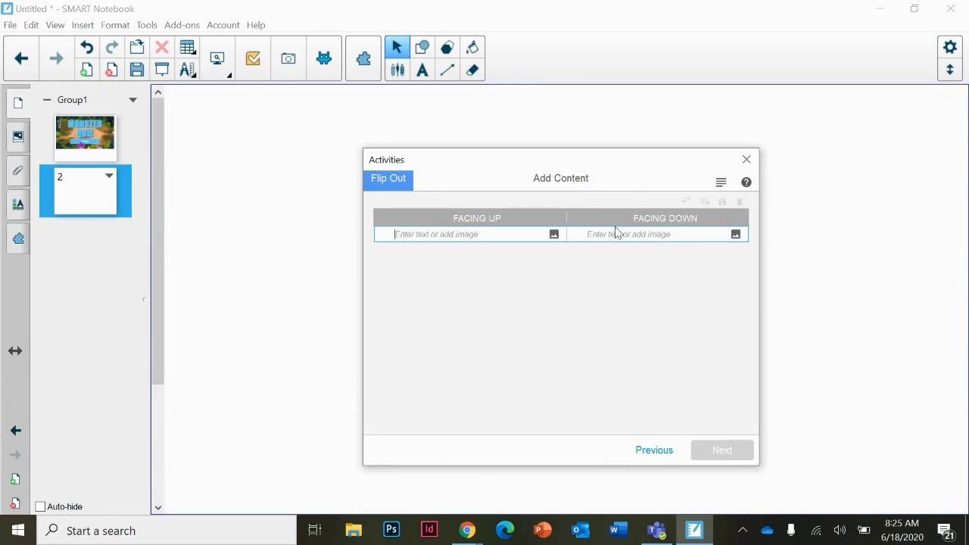
left_click(454, 233)
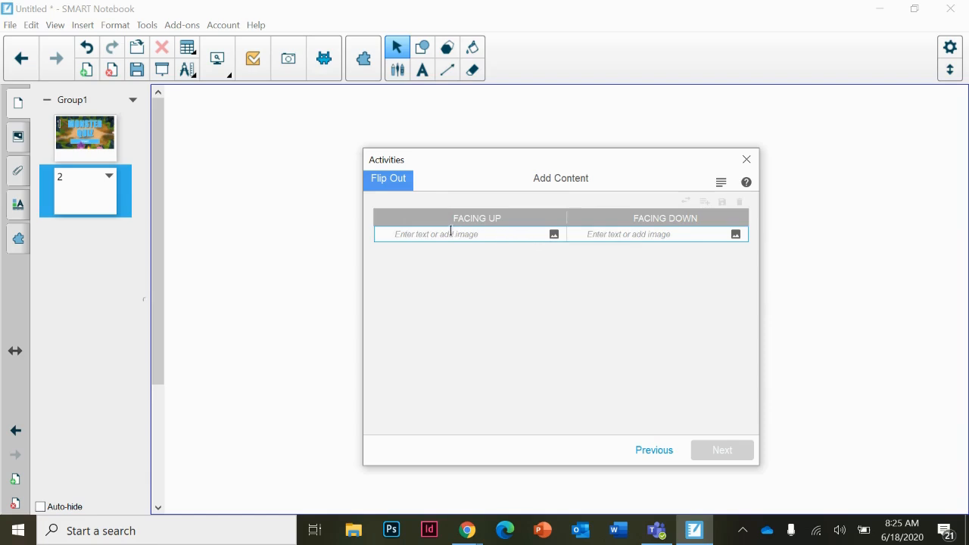
mouse_move(477, 230)
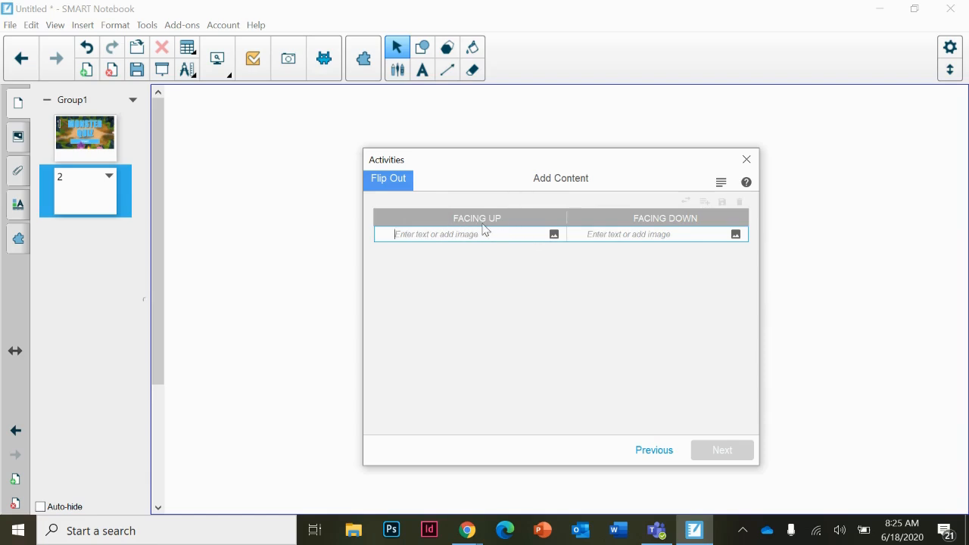
type("Tree")
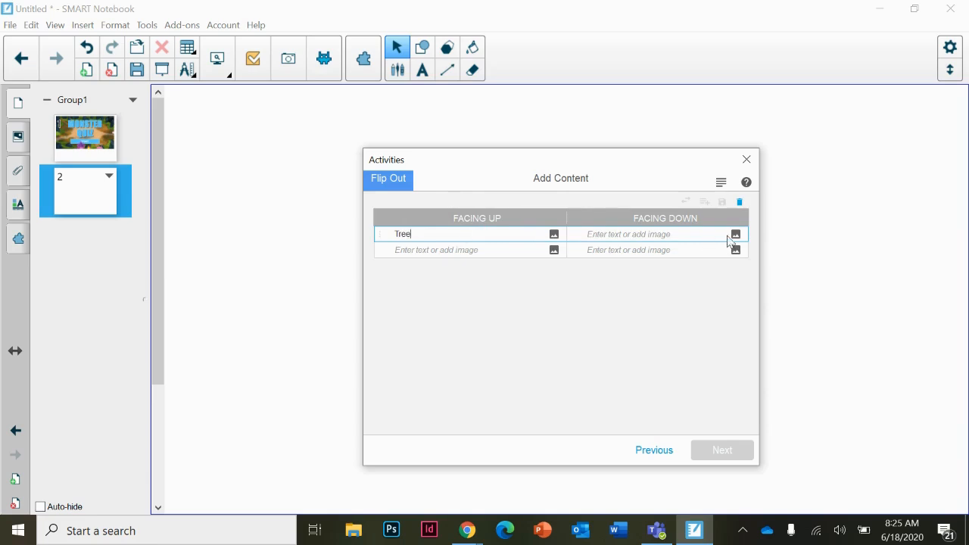
Step: Pair the Tree card with the forest photo on its face-down side
left_click(735, 233)
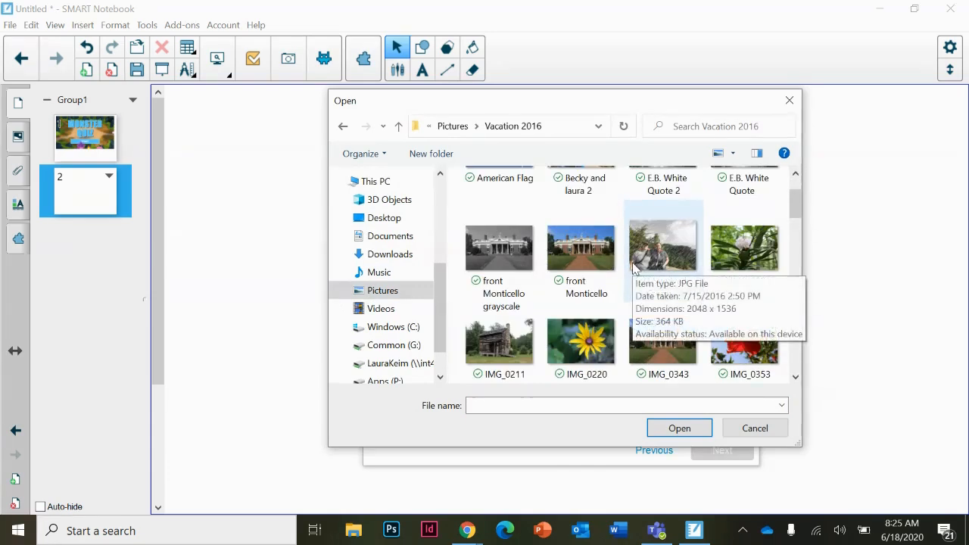
scroll("down", 3)
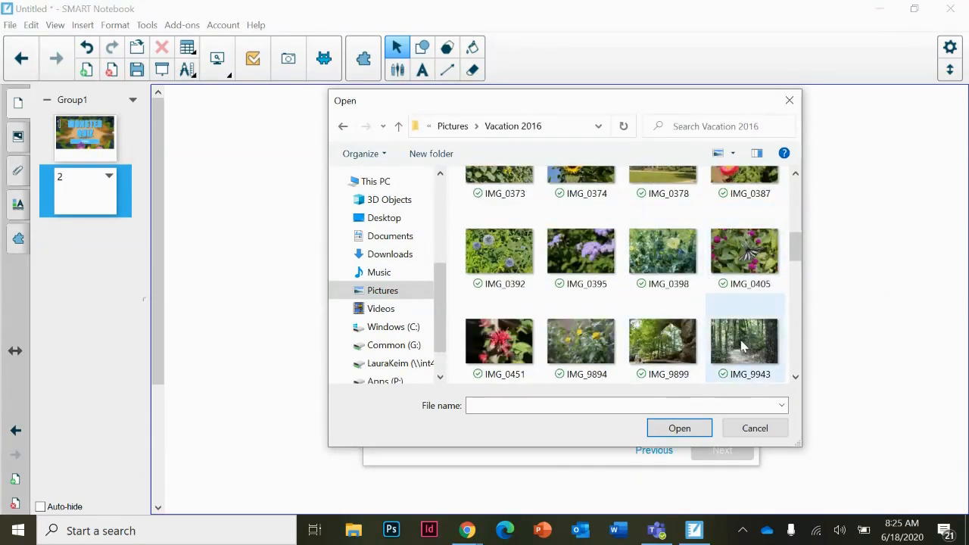
left_click(679, 427)
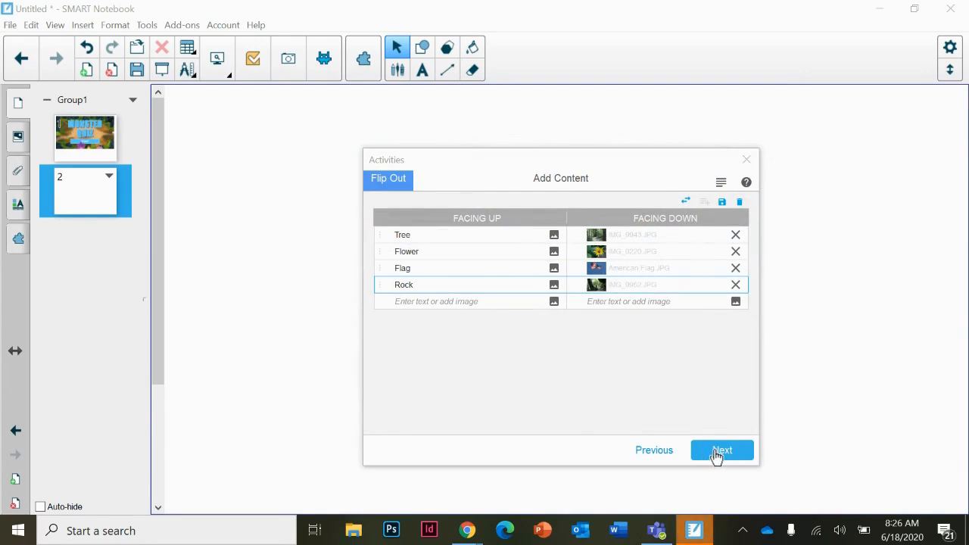
Step: Apply the Jungle: Island theme and finish the Flip Out activity
left_click(721, 450)
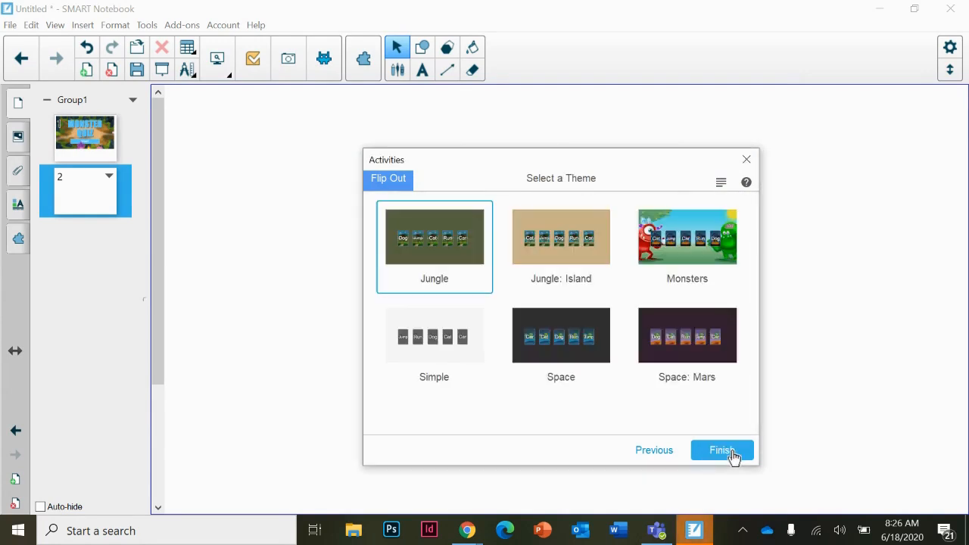
mouse_move(589, 261)
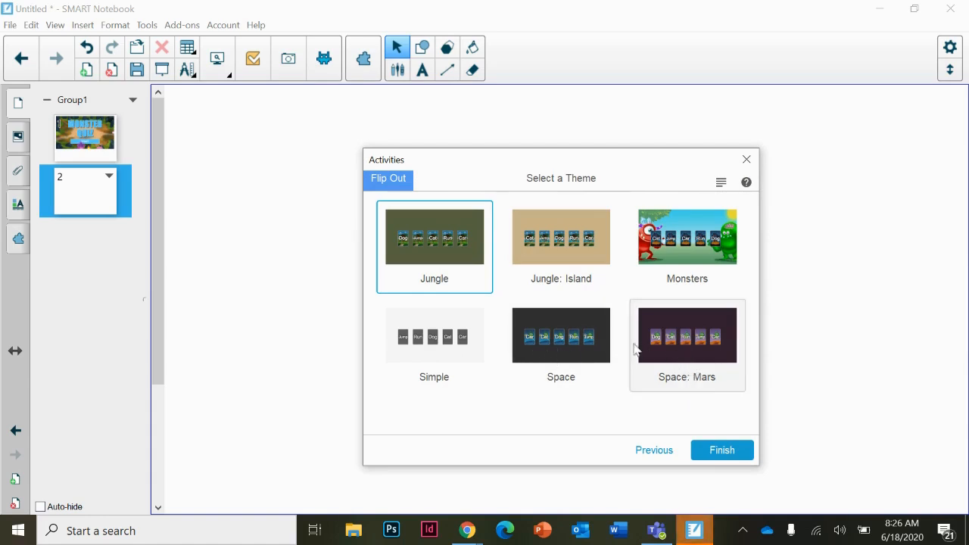
mouse_move(530, 256)
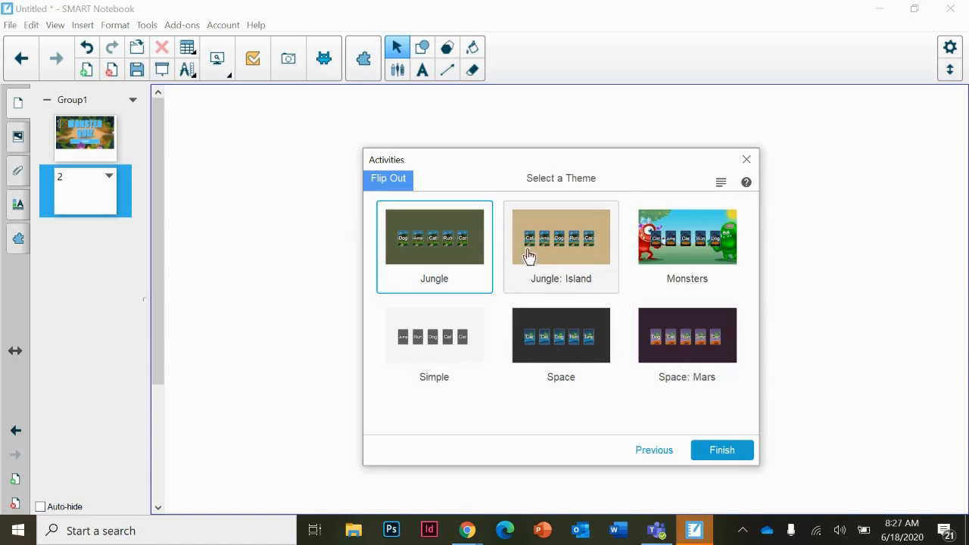
left_click(561, 236)
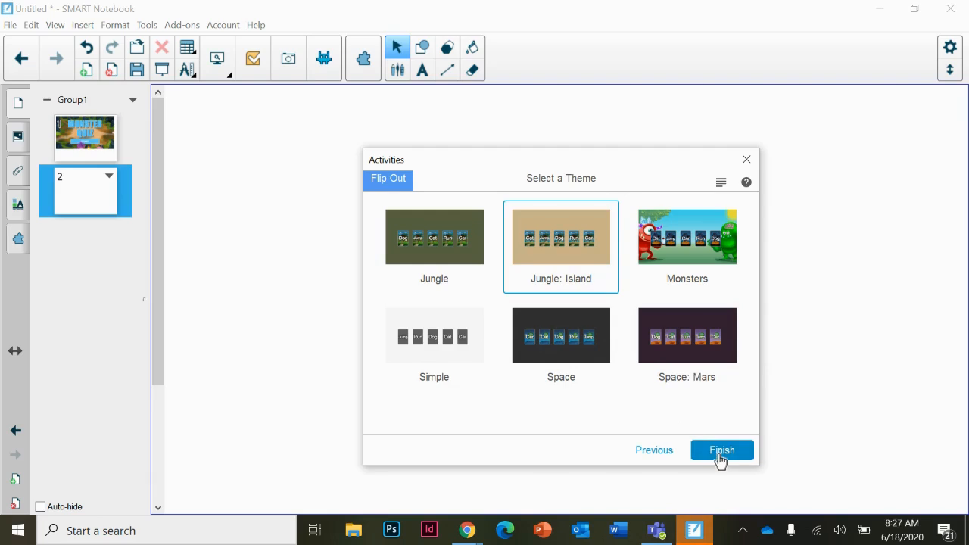
left_click(721, 450)
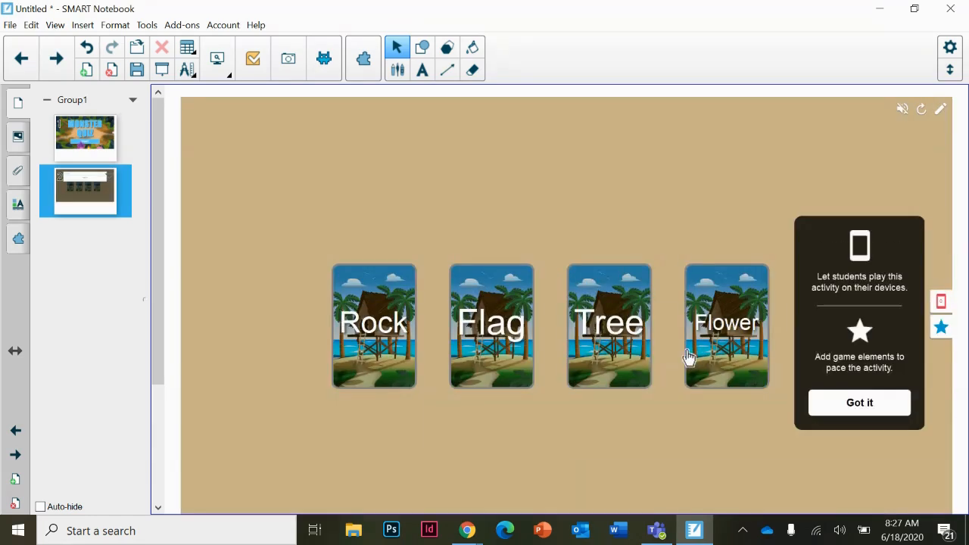
mouse_move(918, 318)
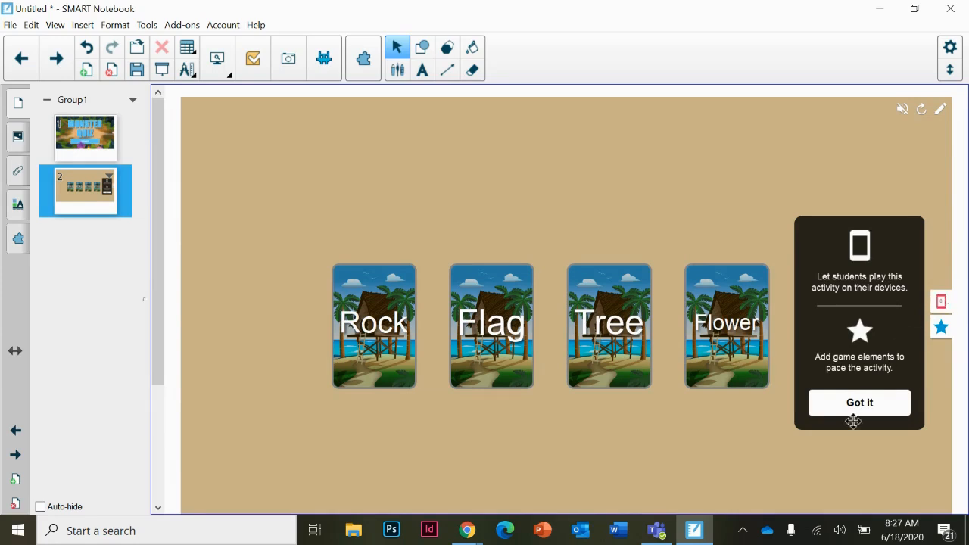
Step: Dismiss the tip, the join code overlay and the student connection panel
left_click(860, 403)
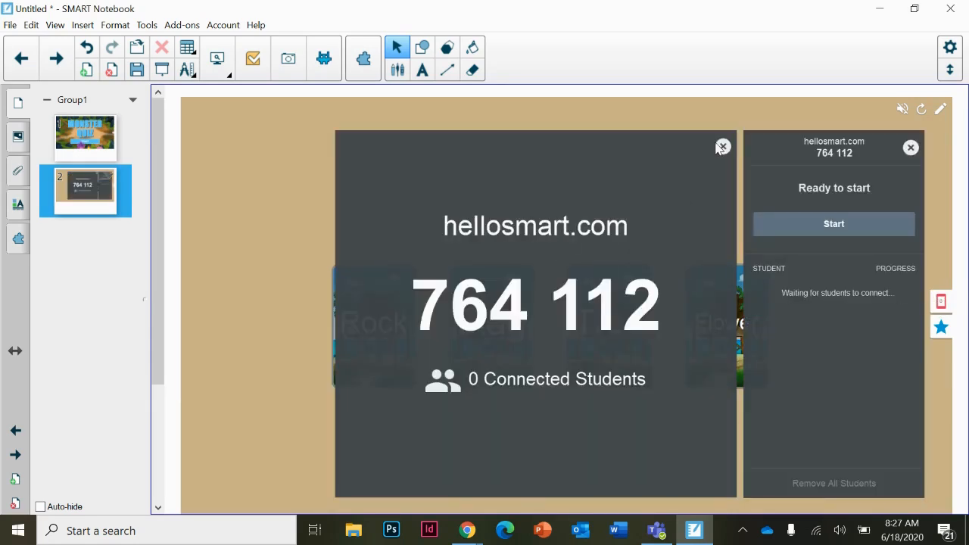
left_click(725, 145)
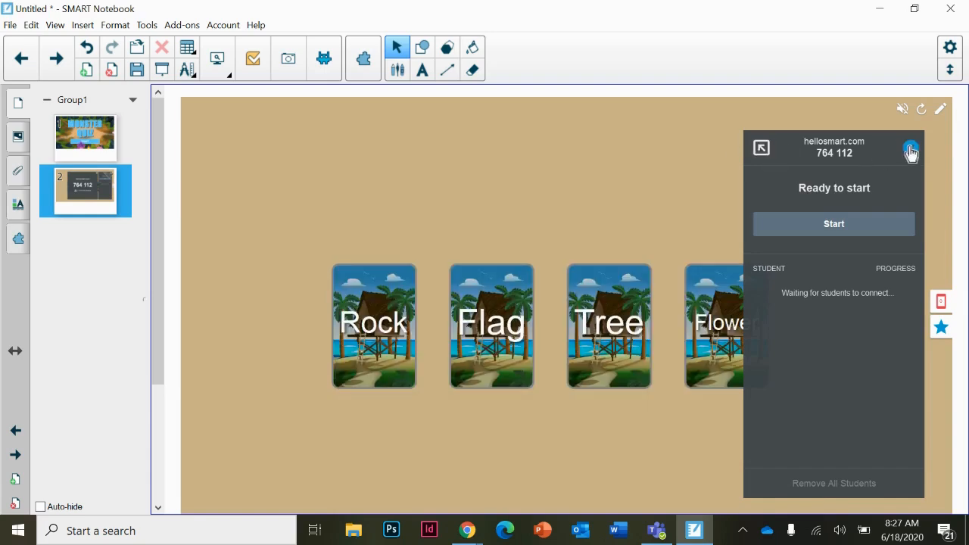
left_click(911, 150)
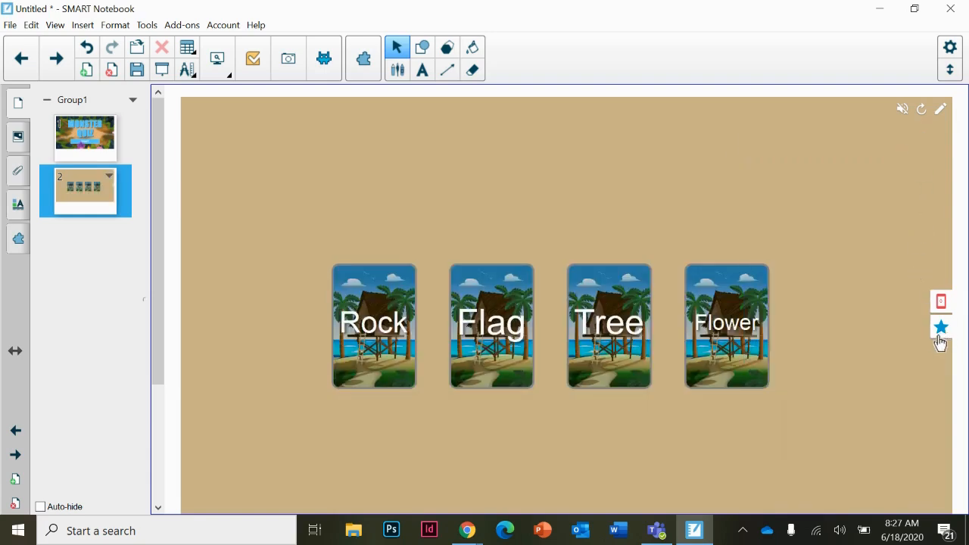
Step: Enable the Timer game element so a 1:00 timer sits above the Flip Out cards
left_click(940, 327)
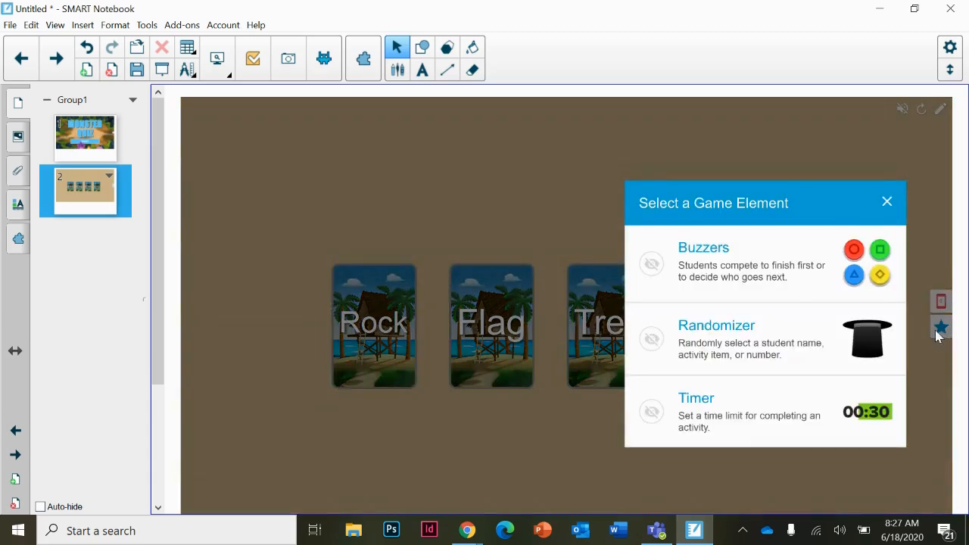
mouse_move(698, 248)
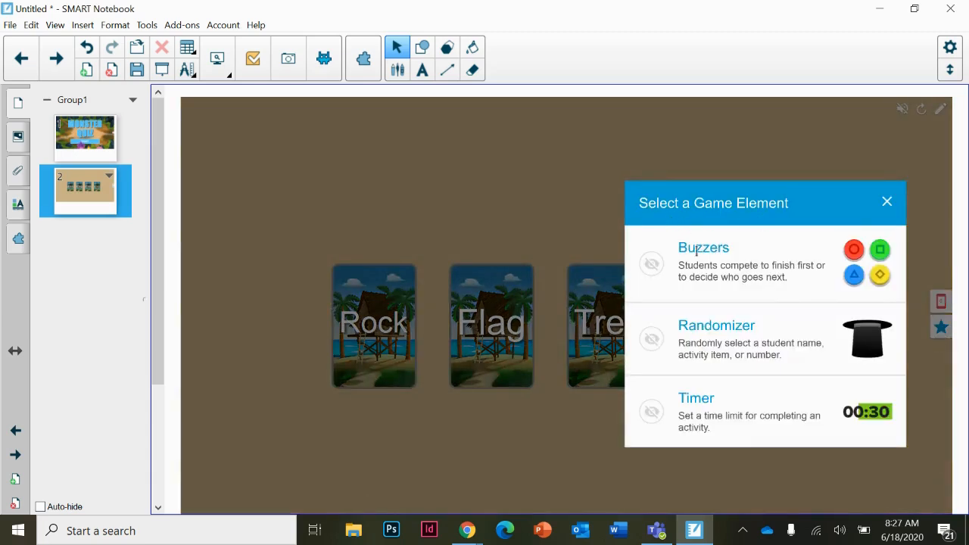
mouse_move(827, 284)
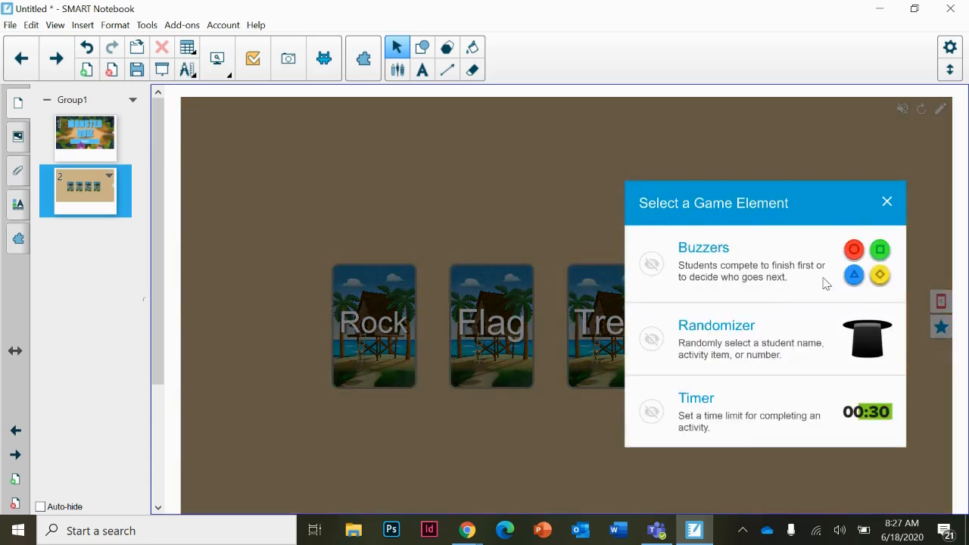
mouse_move(751, 270)
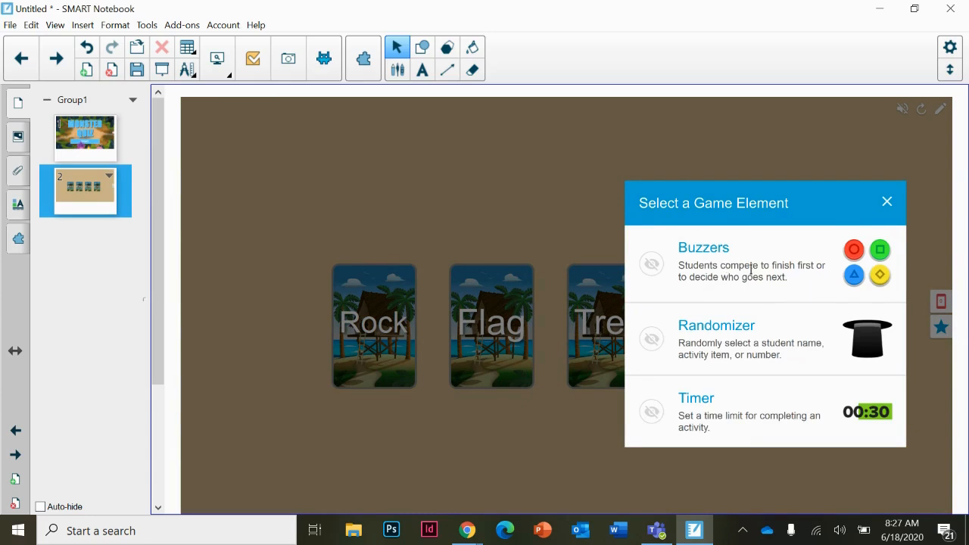
mouse_move(733, 326)
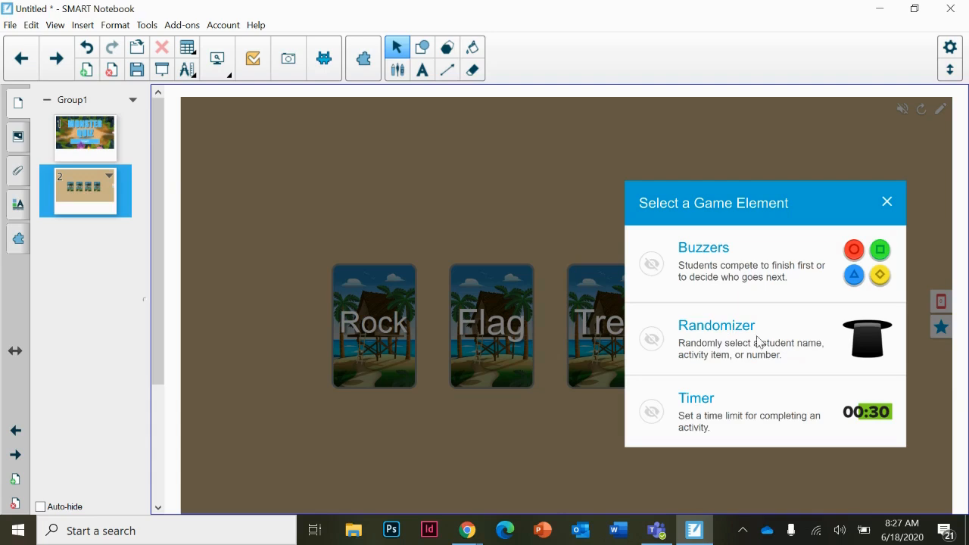
mouse_move(742, 415)
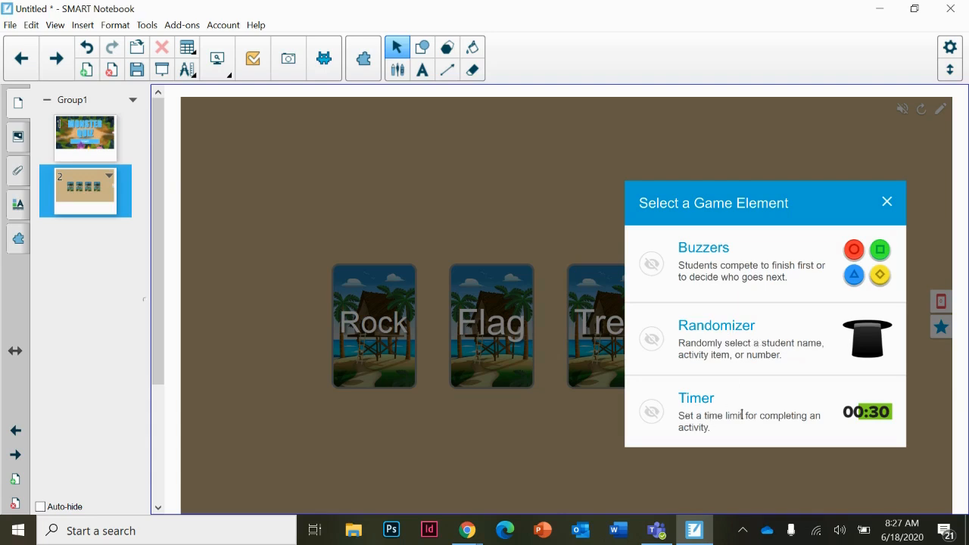
mouse_move(745, 391)
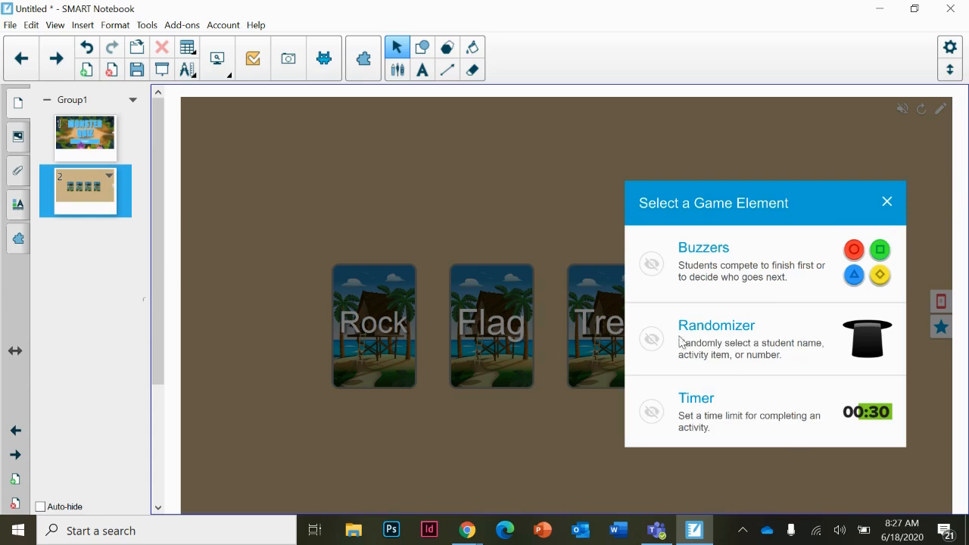
mouse_move(662, 424)
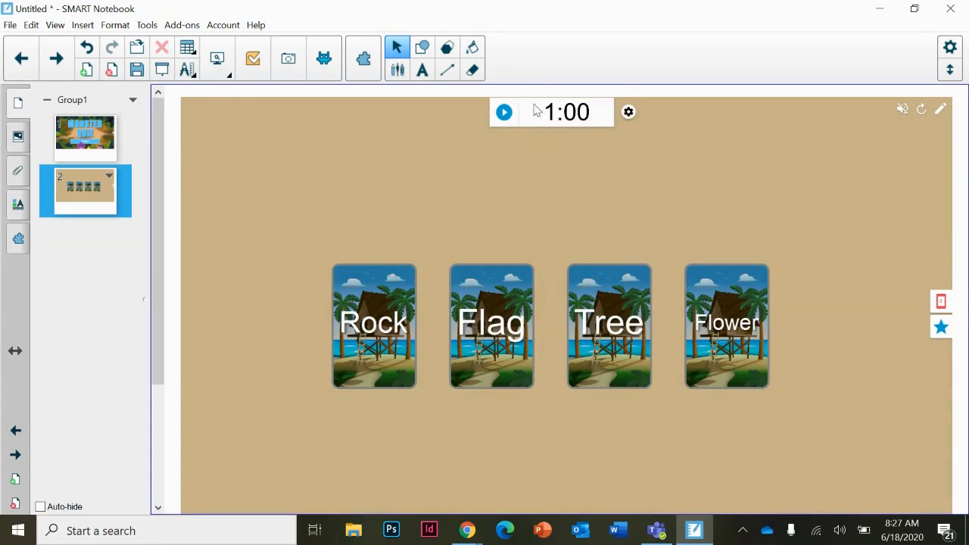
mouse_move(554, 115)
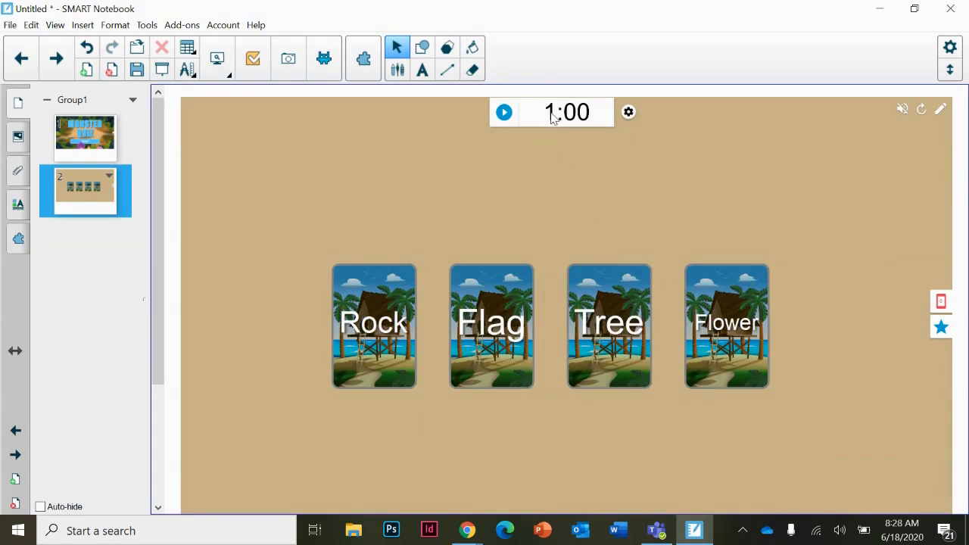
mouse_move(942, 336)
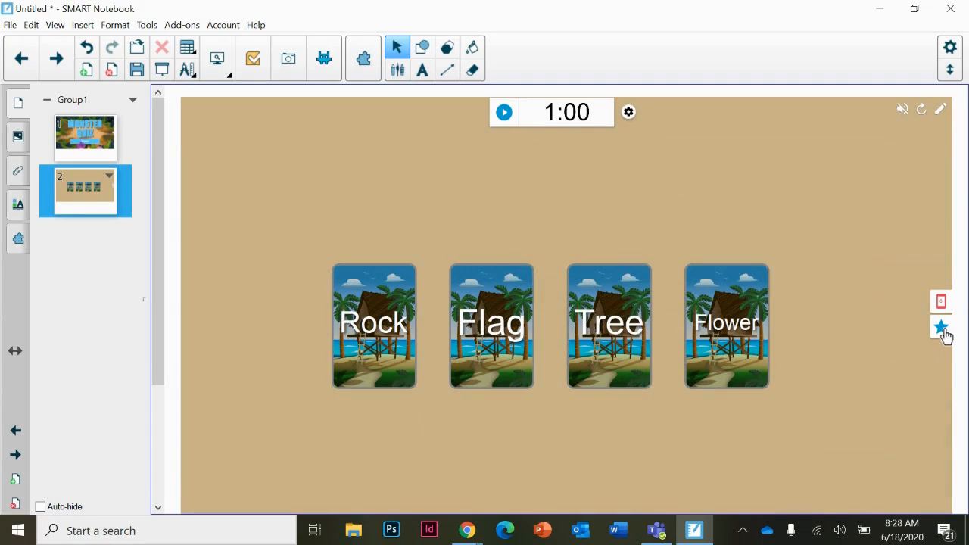
left_click(941, 328)
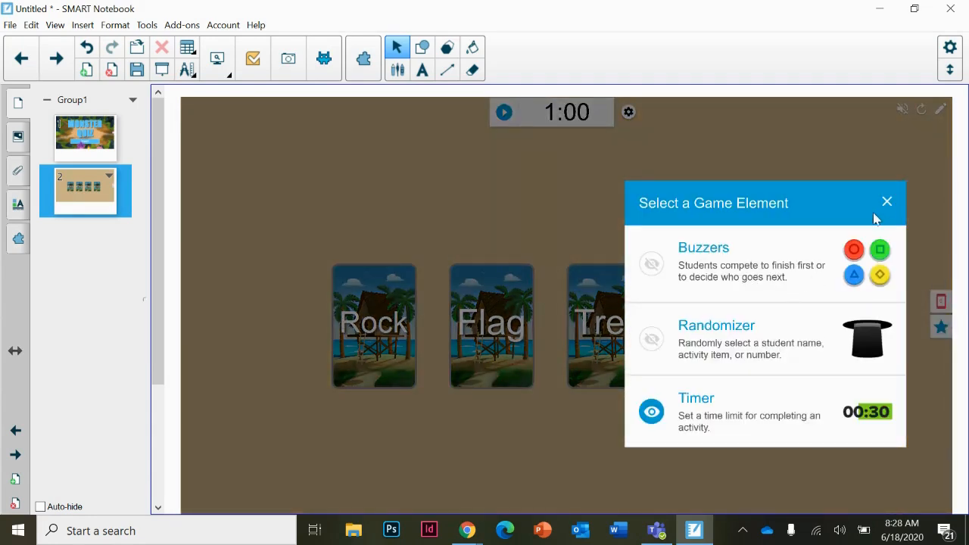
mouse_move(888, 203)
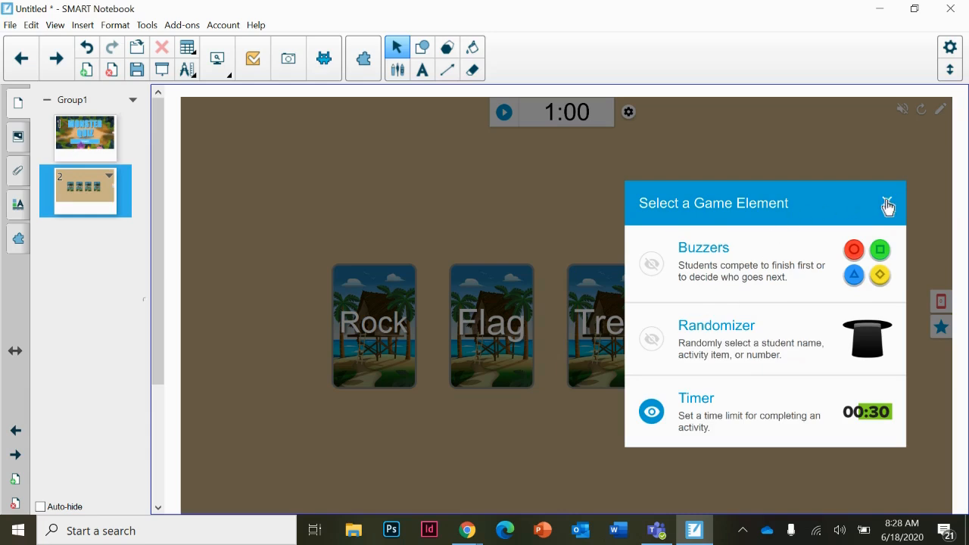
left_click(887, 203)
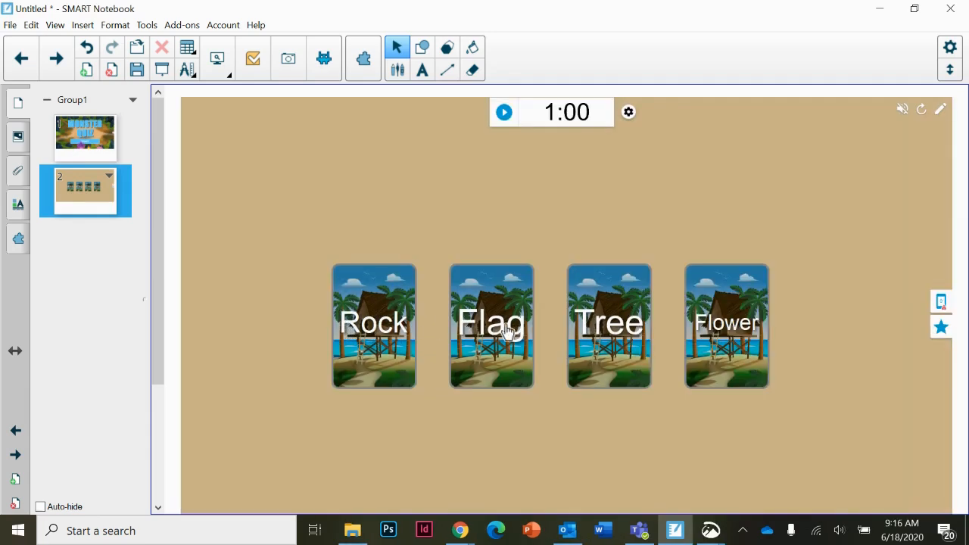
mouse_move(442, 385)
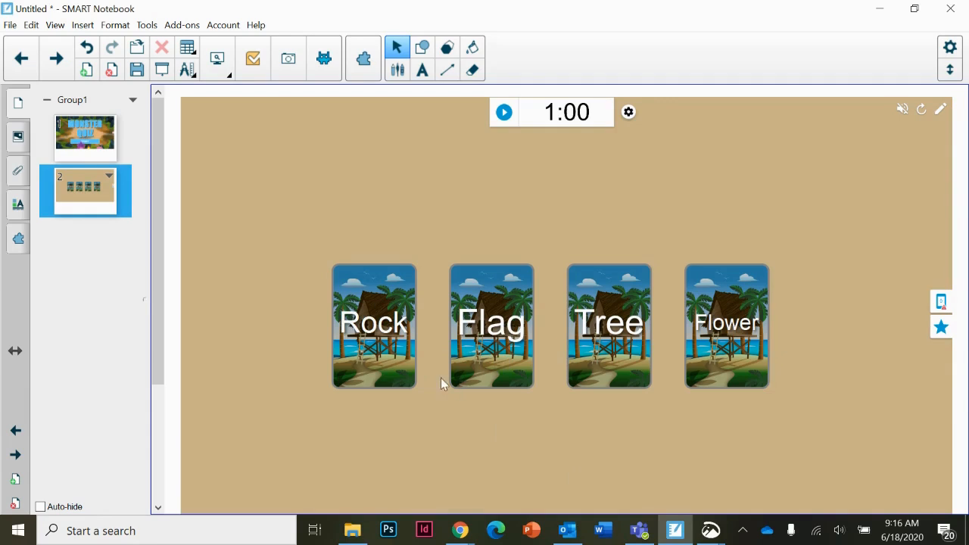
mouse_move(493, 346)
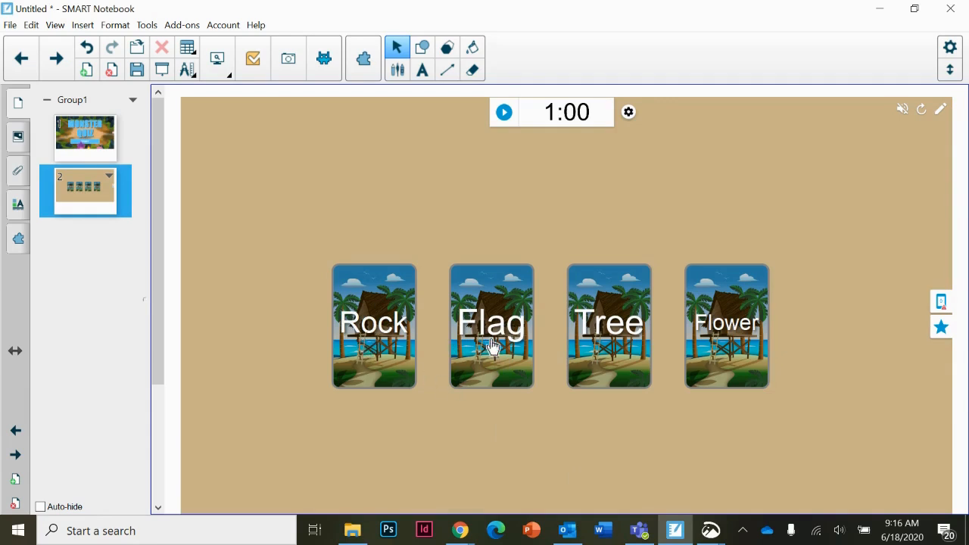
left_click(491, 326)
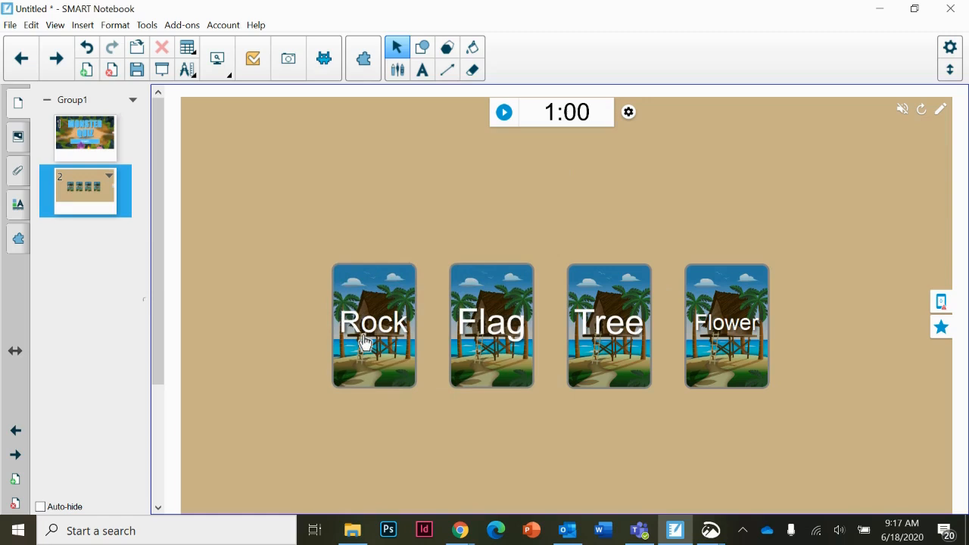
mouse_move(336, 321)
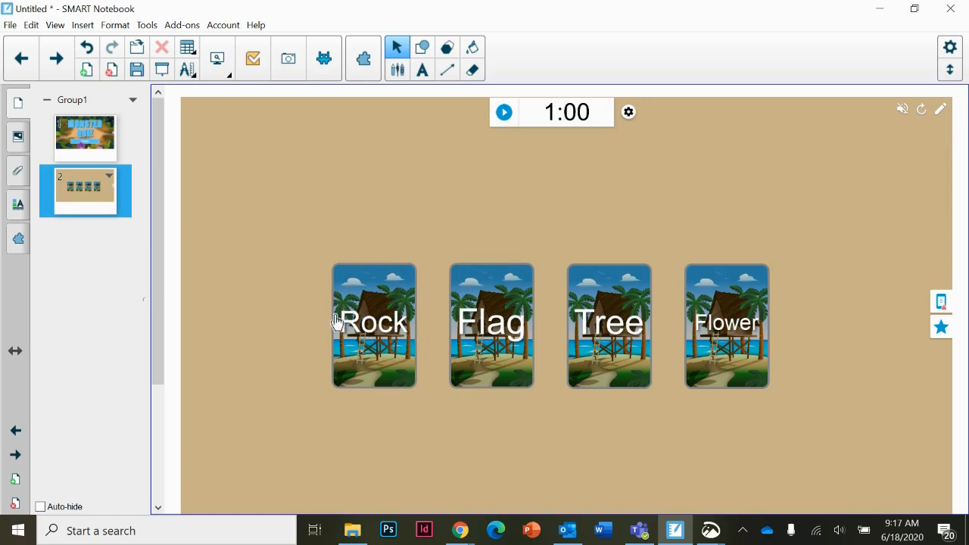